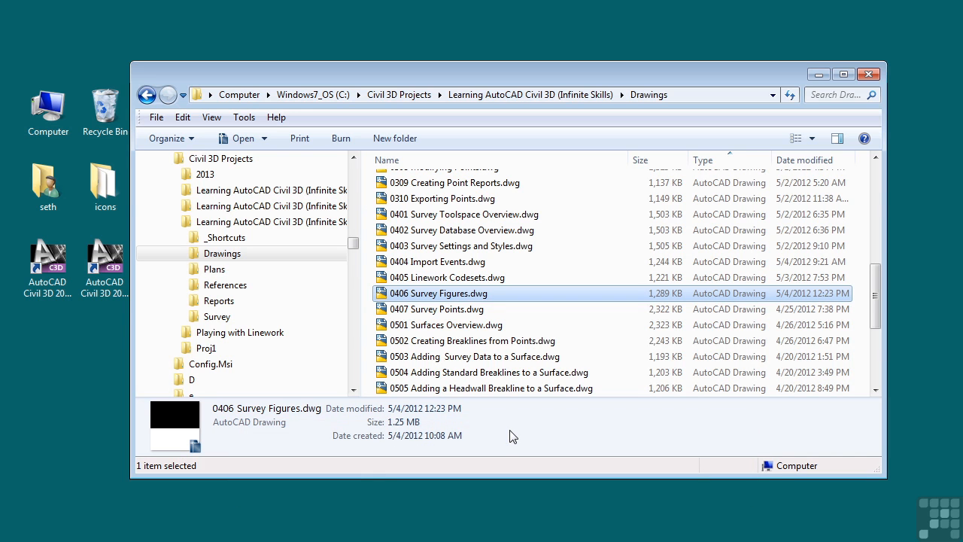
mouse_move(446, 301)
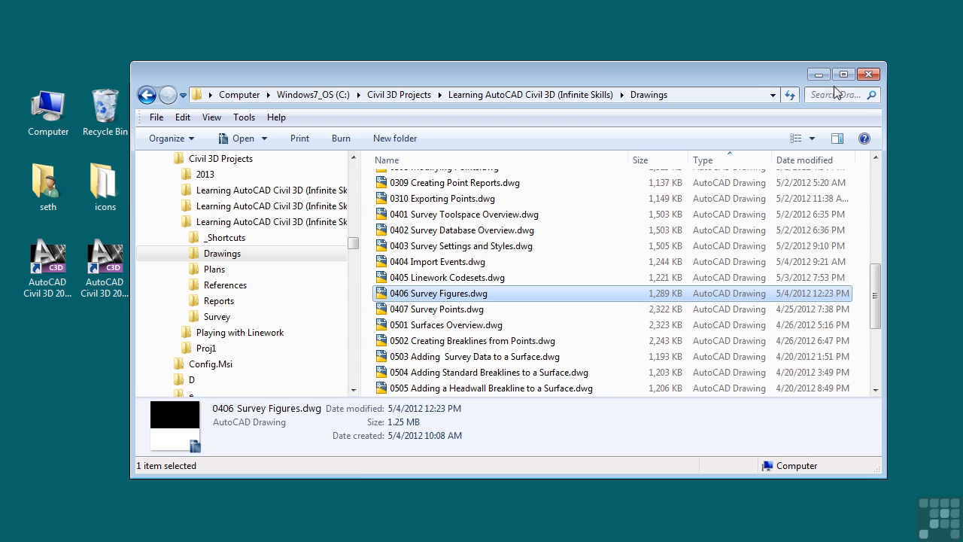
Open the 0406 Survey Figures drawing from the Drawings folder in Civil 3D.
double_click(438, 292)
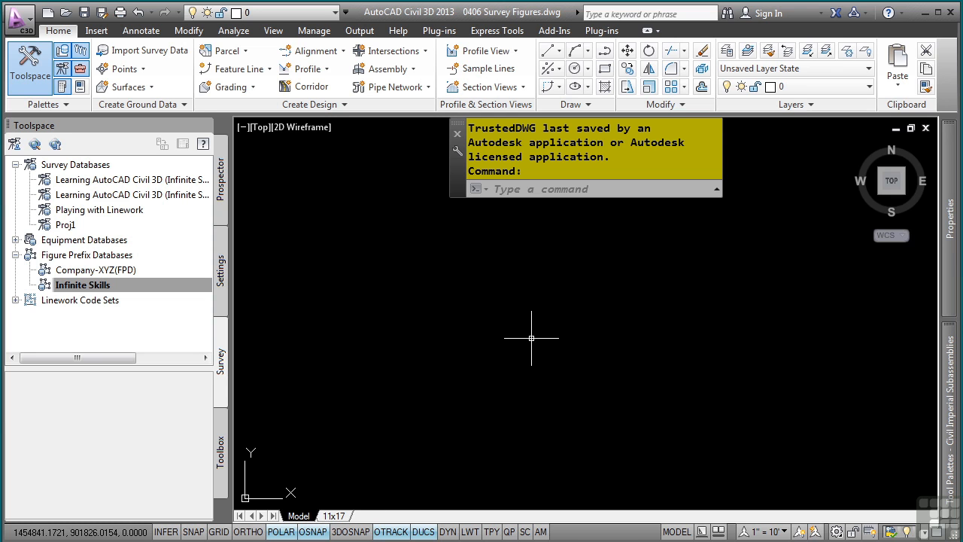
mouse_move(340, 226)
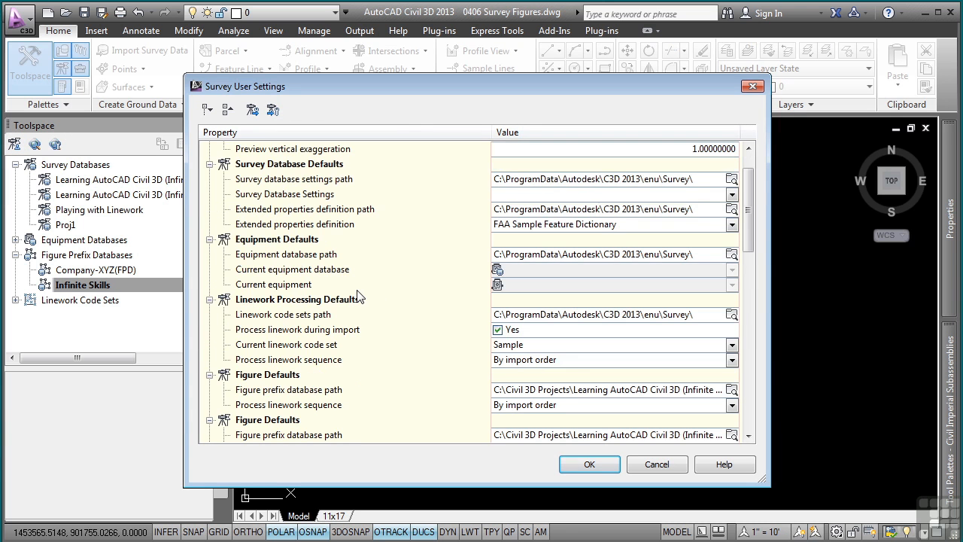
Review the Survey User Settings properties and accept them with OK.
scroll("down", 3)
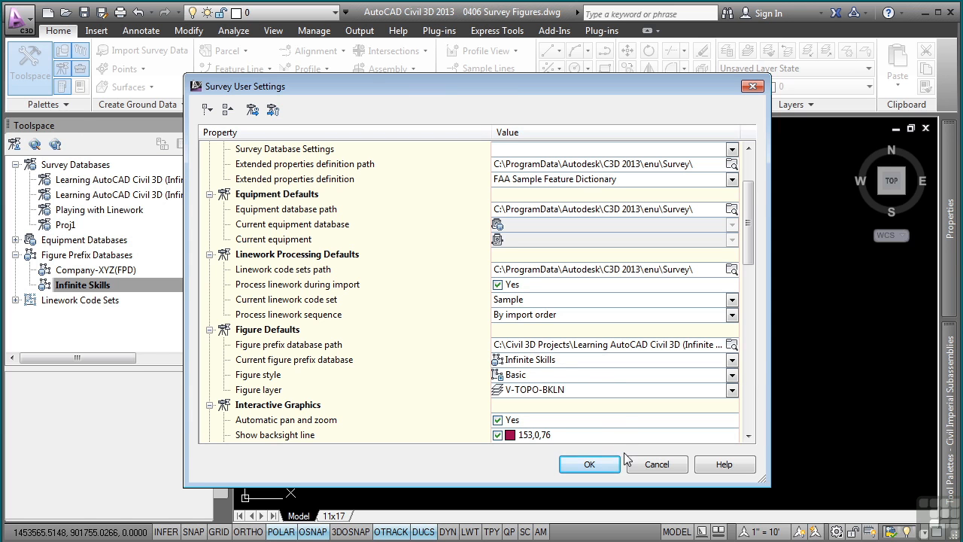
left_click(590, 464)
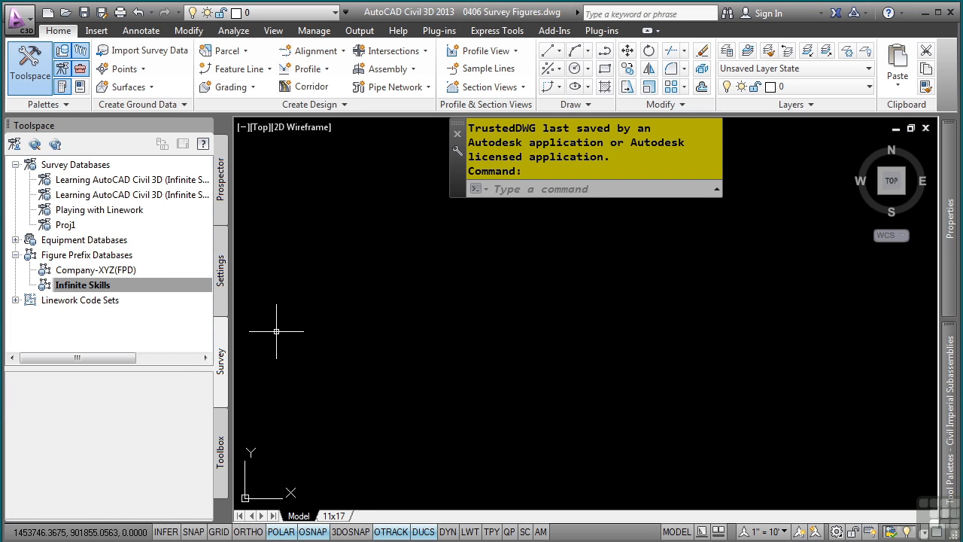
Open the Proj1 survey database for edit and list its Figures collection.
right_click(66, 224)
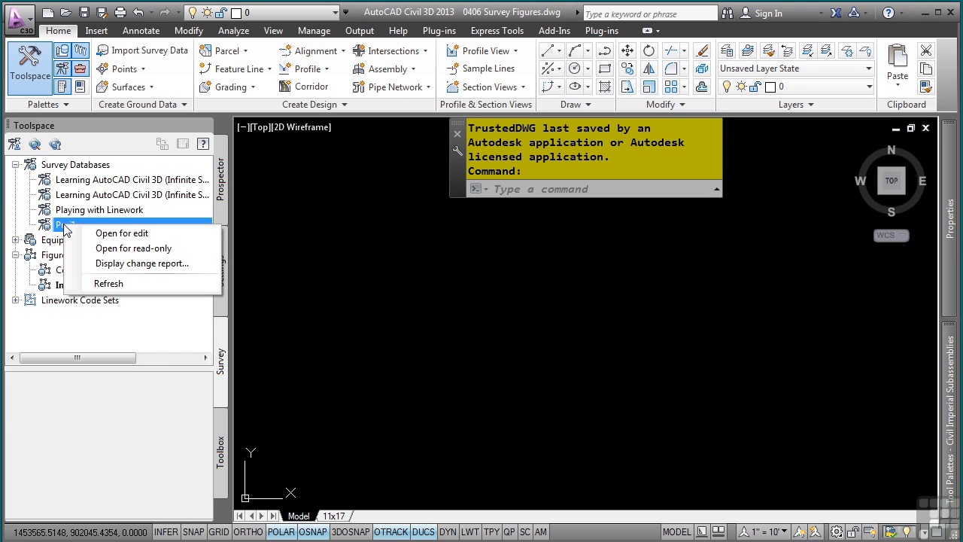
mouse_move(121, 231)
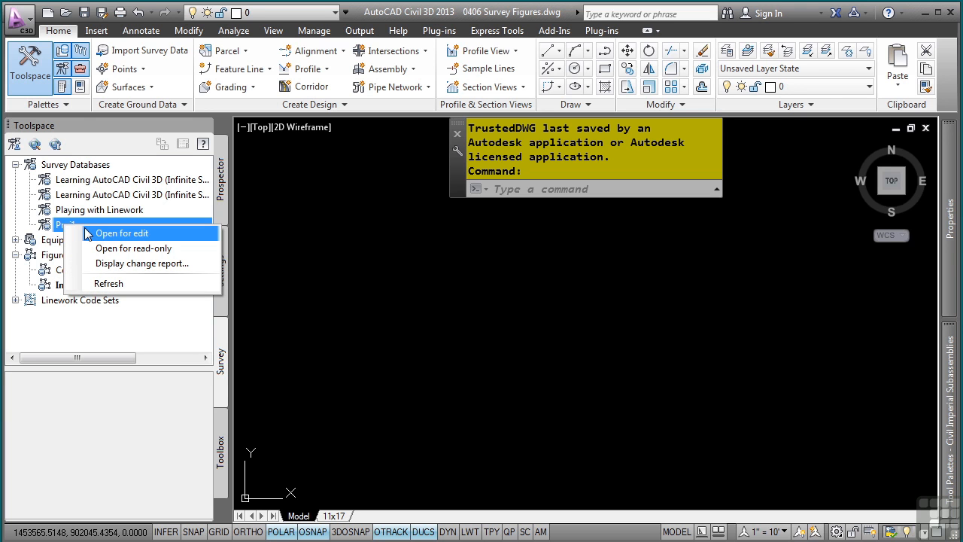
left_click(120, 232)
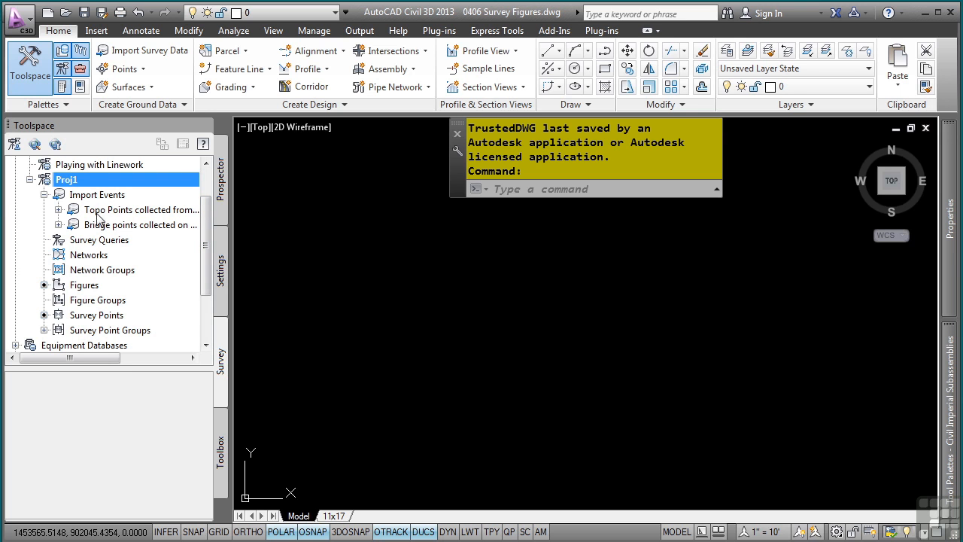
left_click(84, 285)
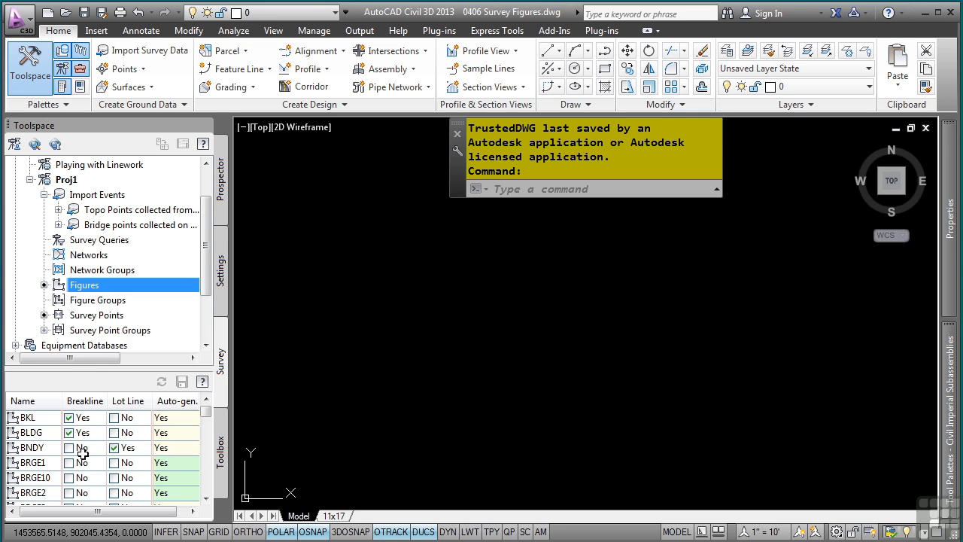
mouse_move(76, 435)
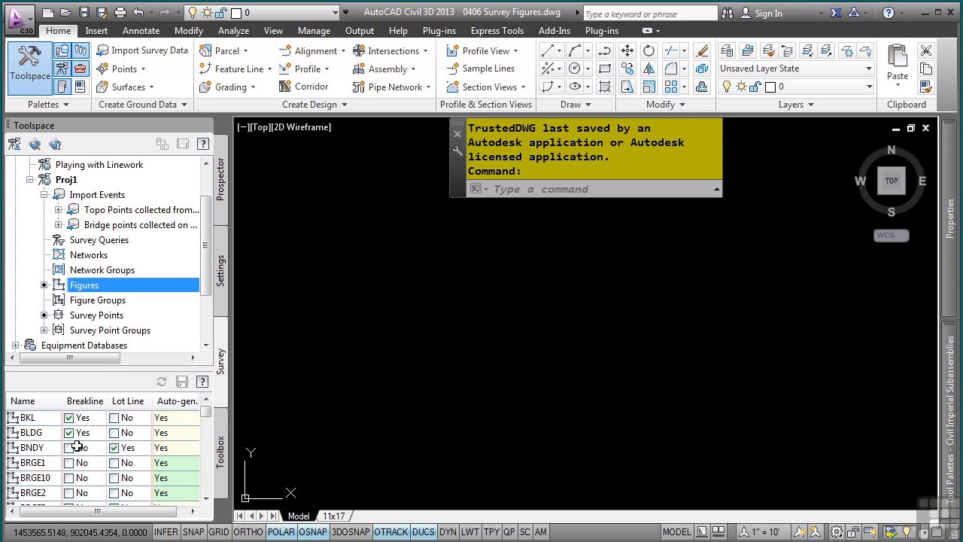
left_click(68, 447)
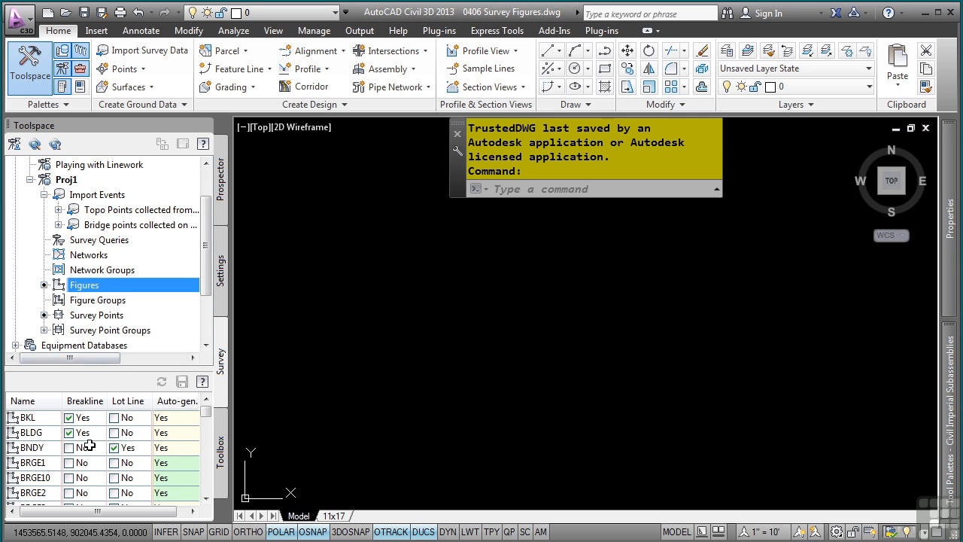
mouse_move(84, 443)
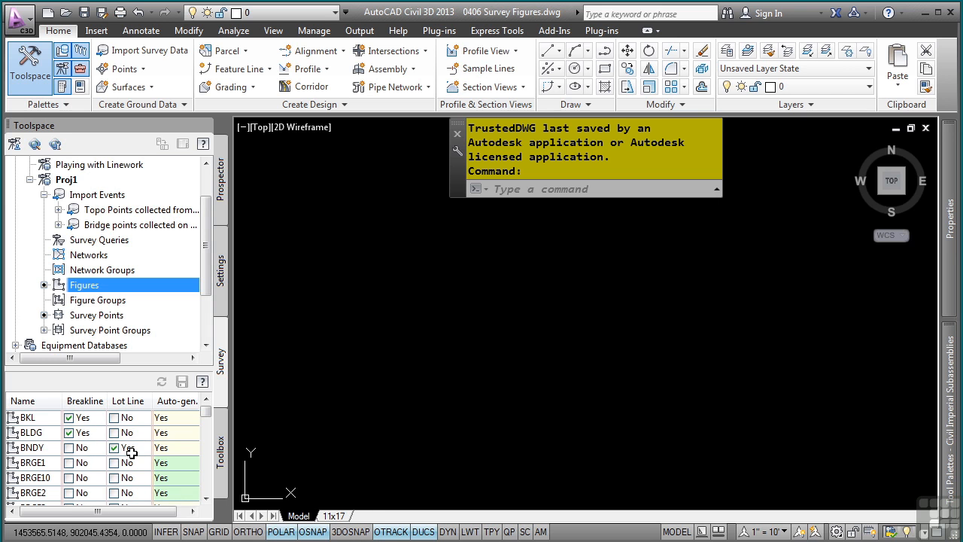
mouse_move(102, 433)
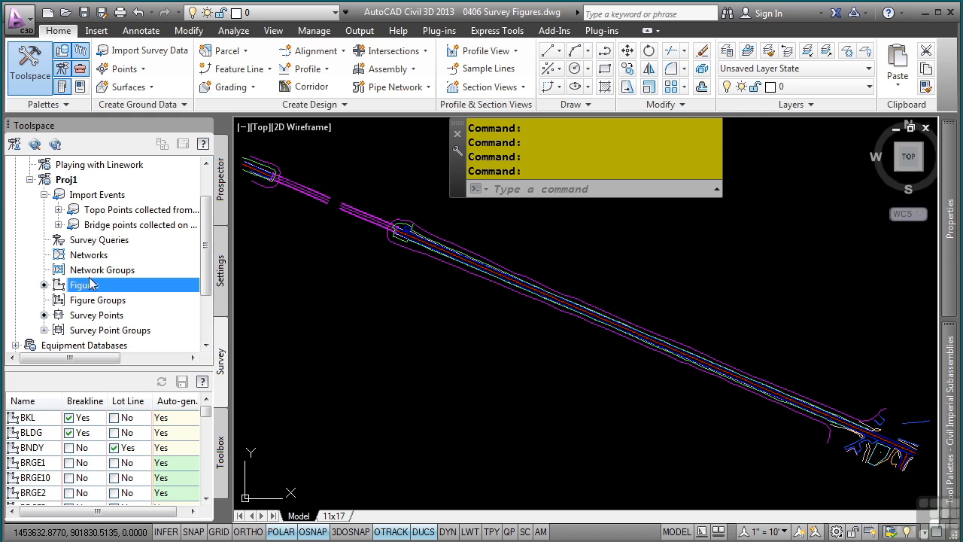
Bring up the Figures collection options to insert the figures into the drawing.
right_click(80, 284)
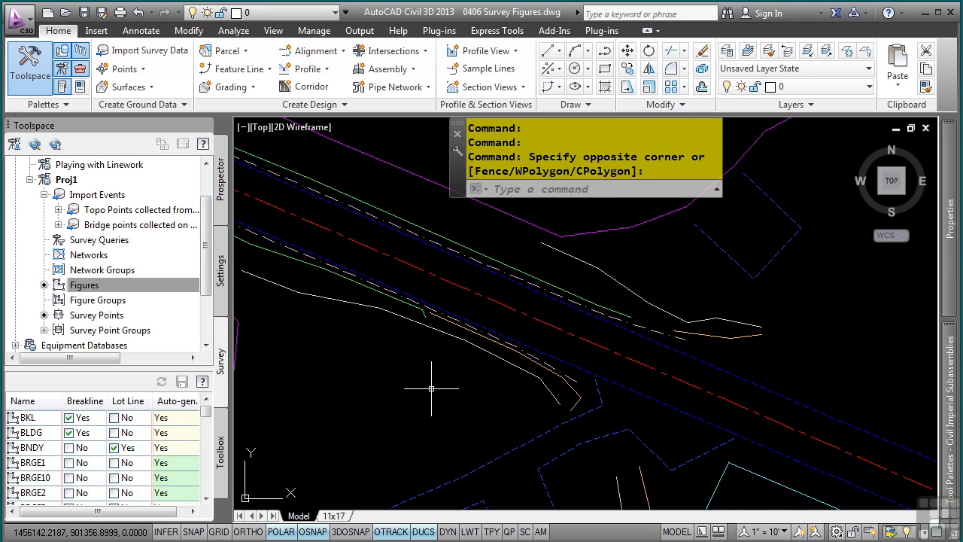
mouse_move(512, 352)
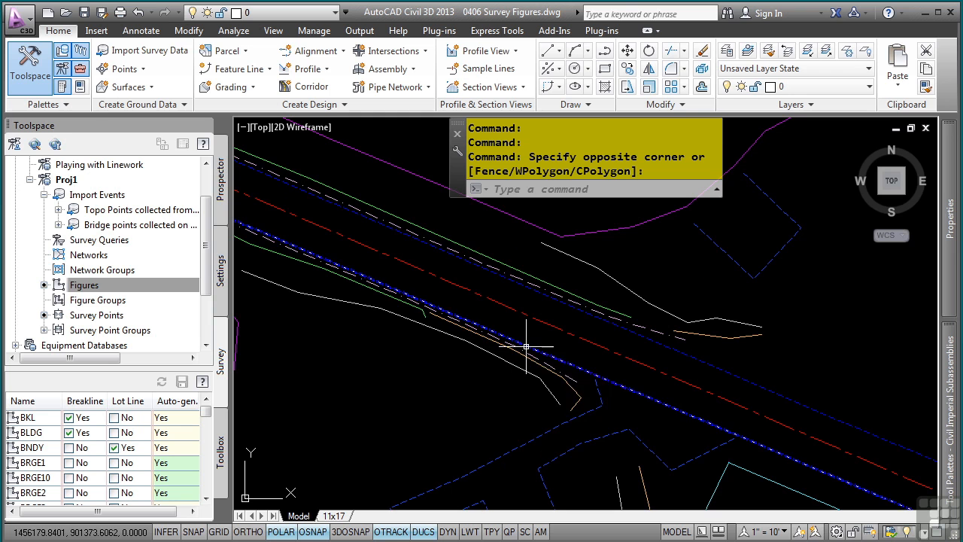
mouse_move(368, 292)
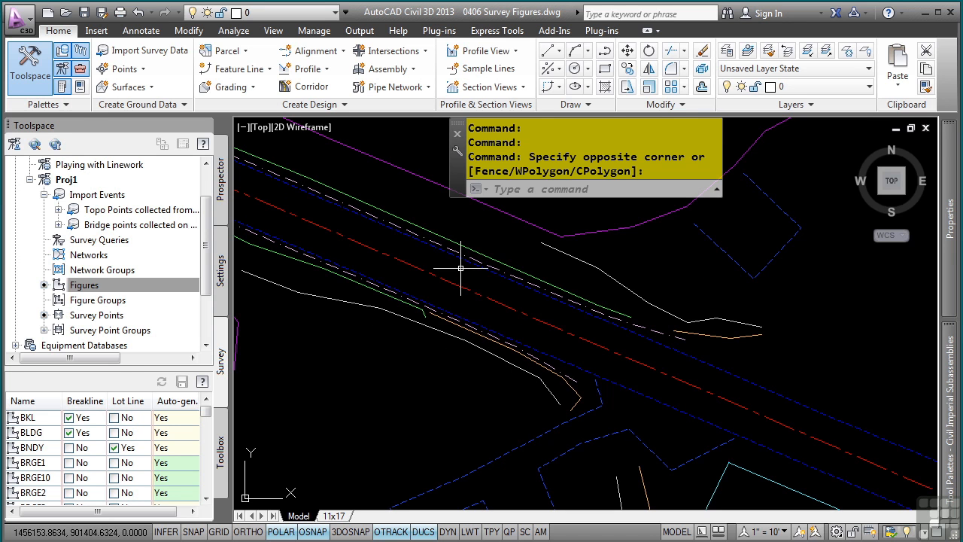
mouse_move(265, 260)
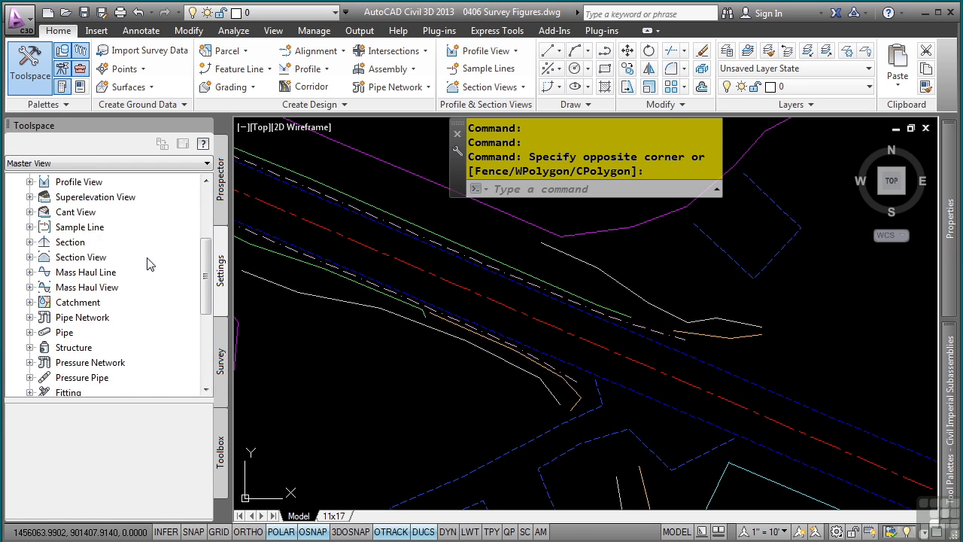
Scroll the Survey toolspace back to the Proj1 Figures list preview.
scroll("down", 3)
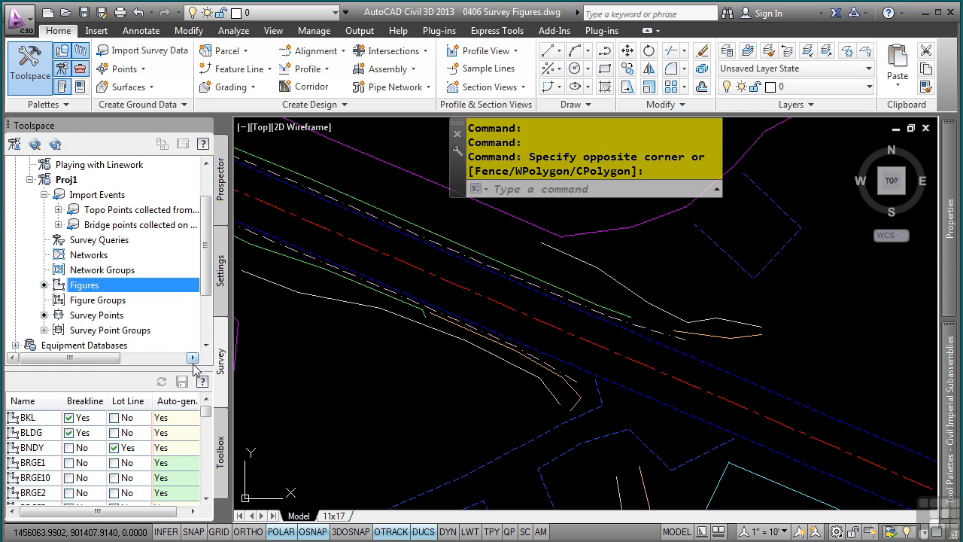
mouse_move(217, 334)
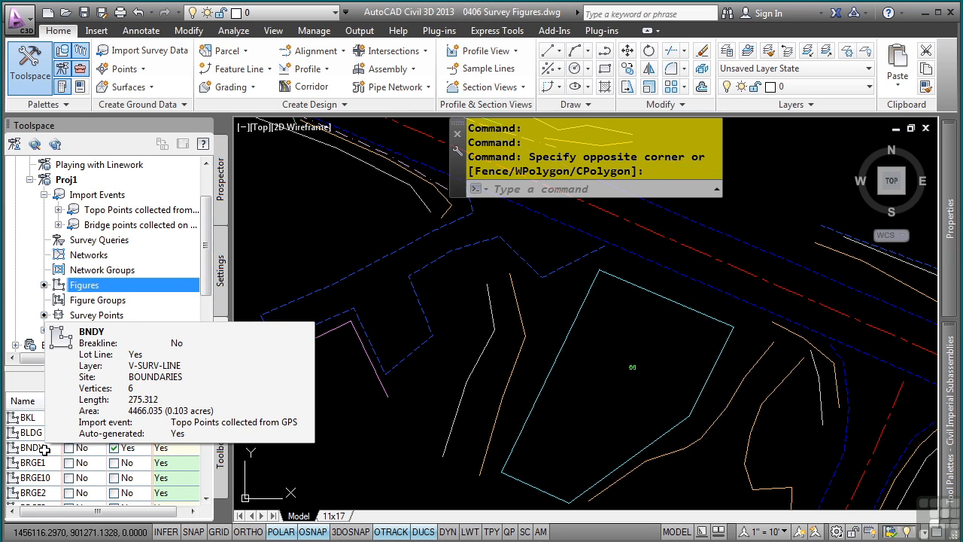
left_click(32, 447)
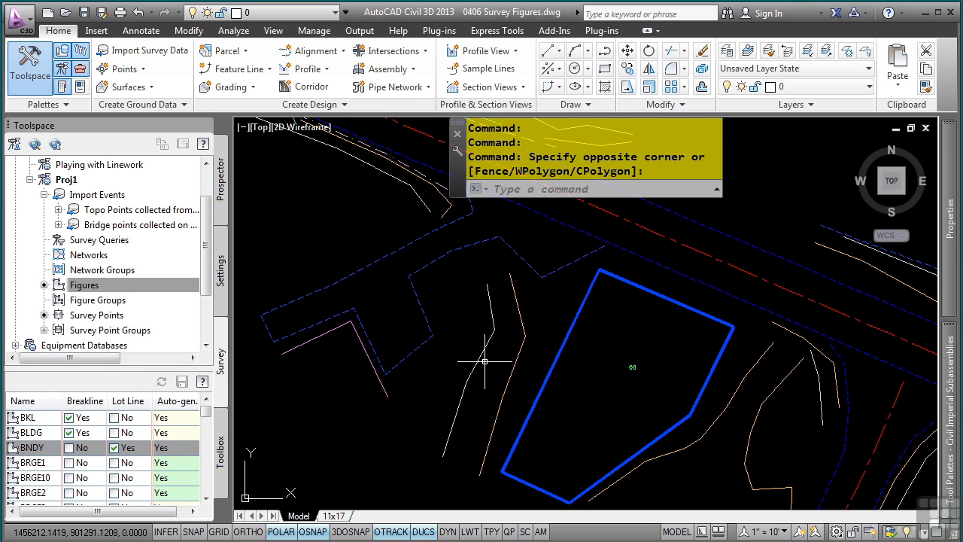
left_click(33, 447)
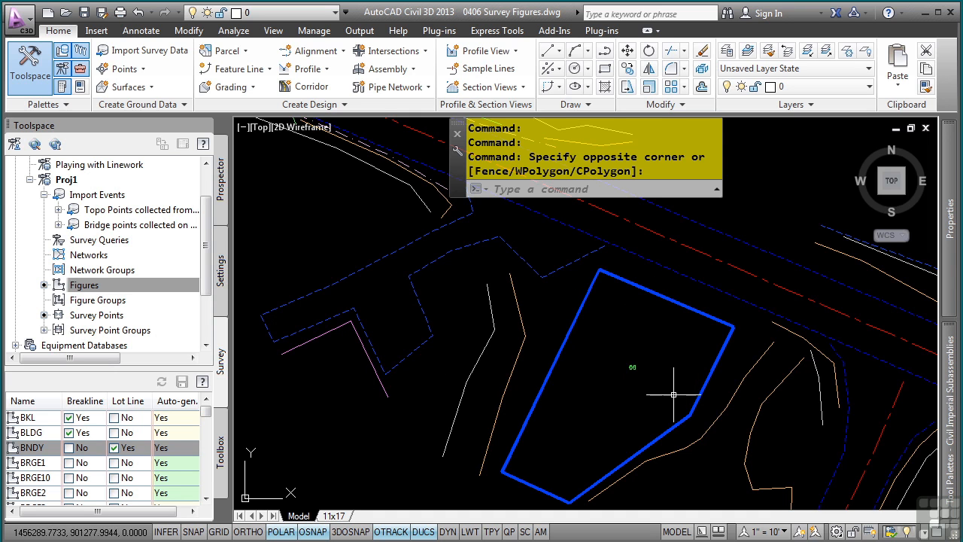
mouse_move(434, 361)
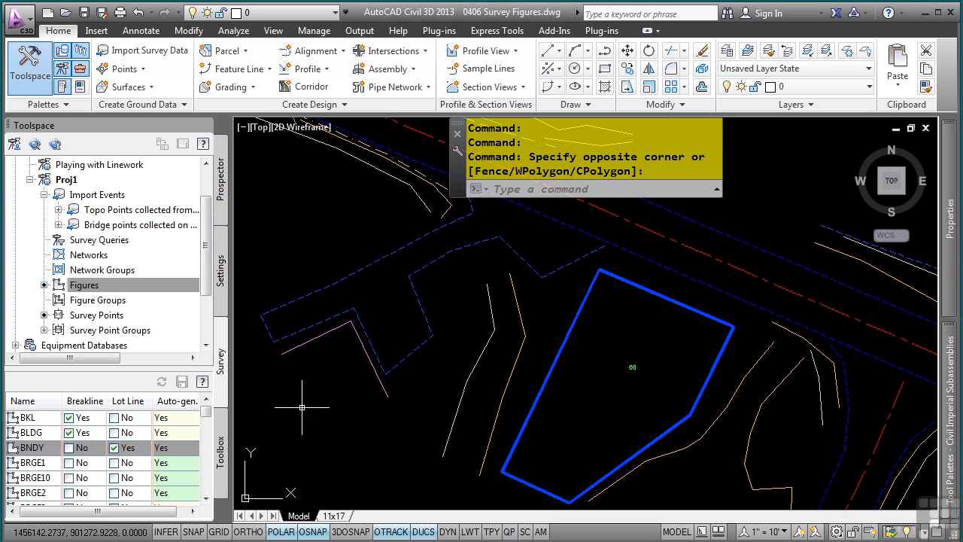
left_click(33, 449)
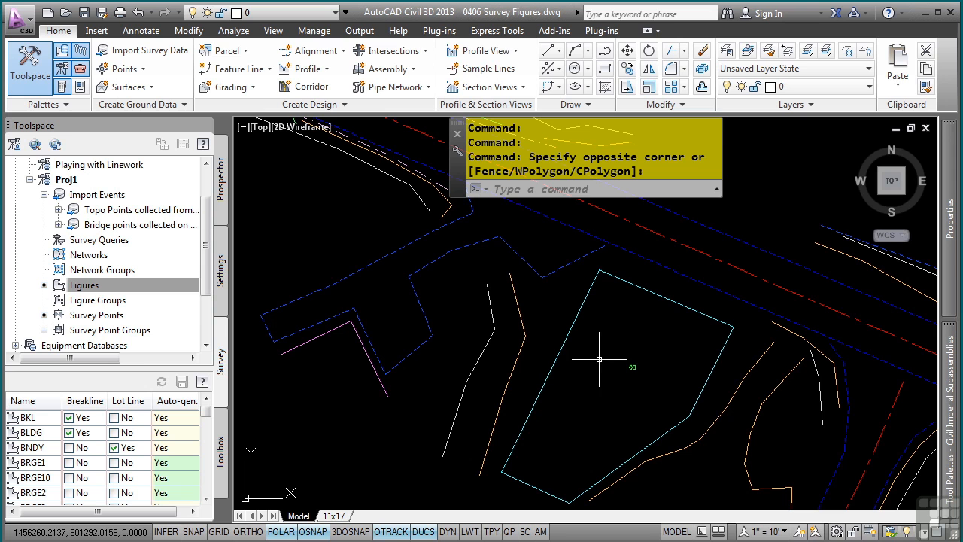
left_click(85, 284)
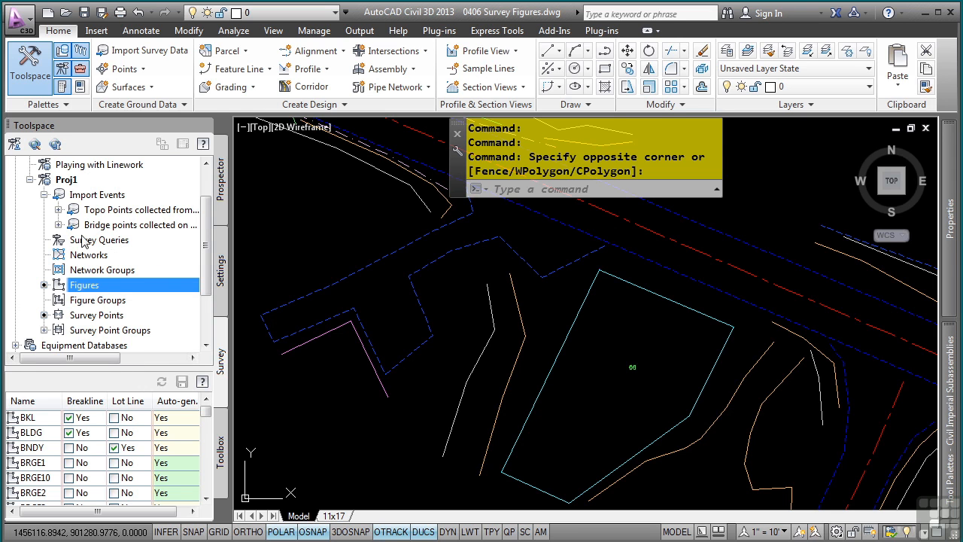
mouse_move(147, 277)
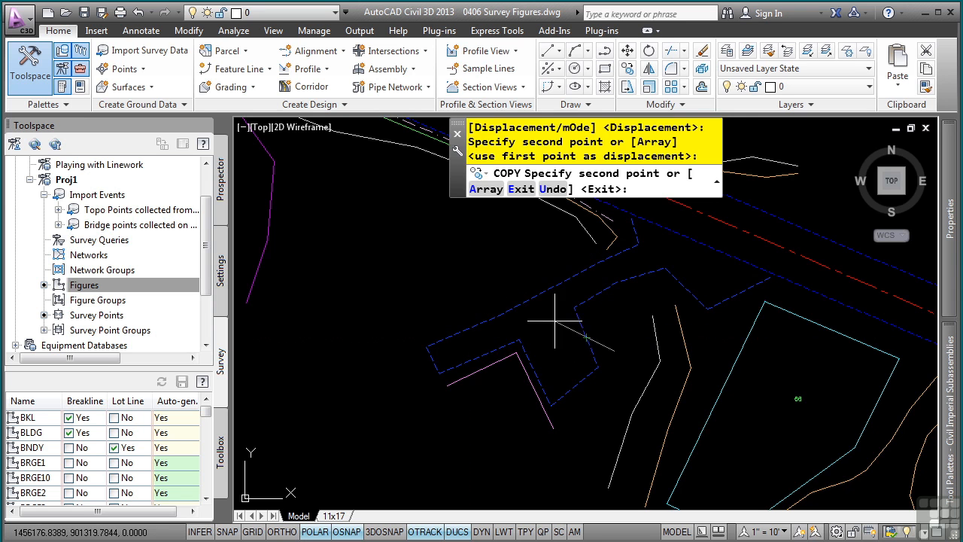
key("Escape")
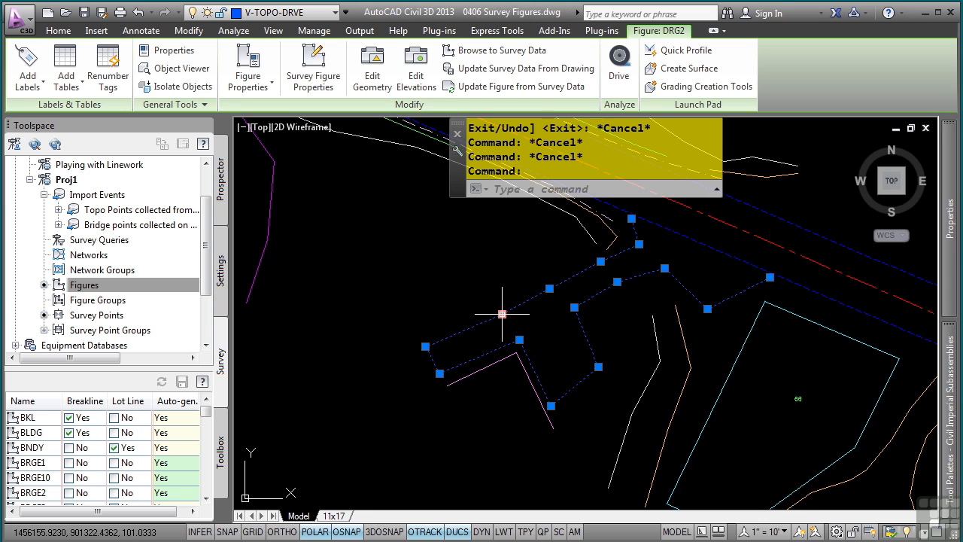
mouse_move(438, 274)
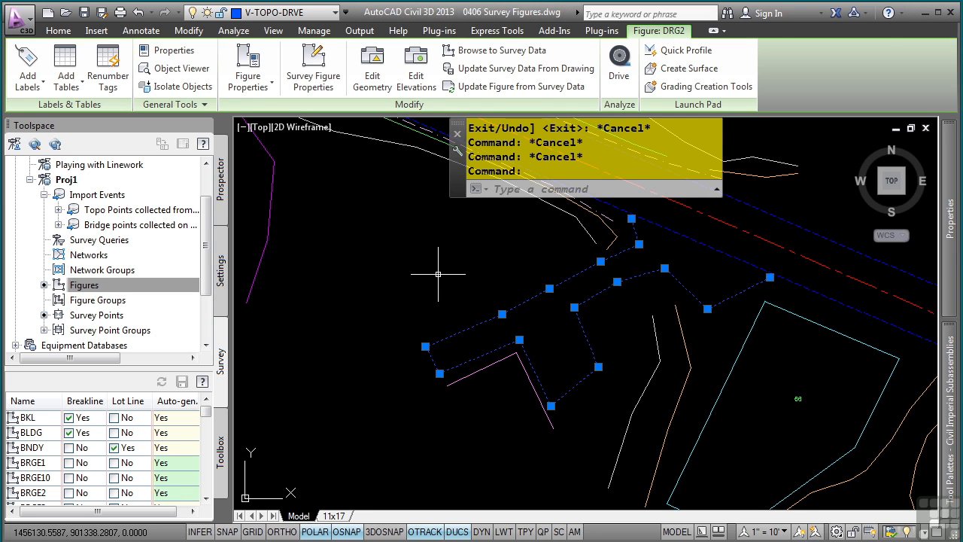
left_click(57, 30)
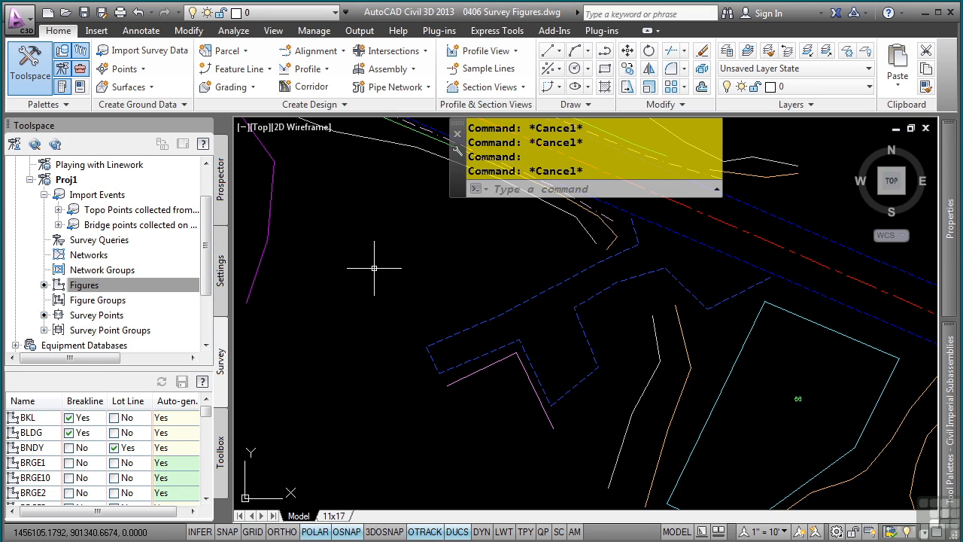
left_click(96, 314)
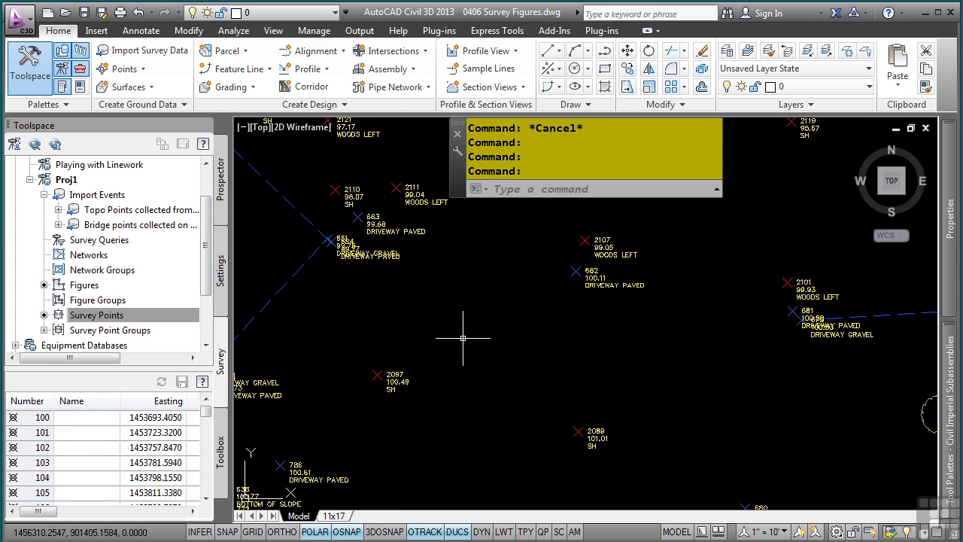
mouse_move(523, 316)
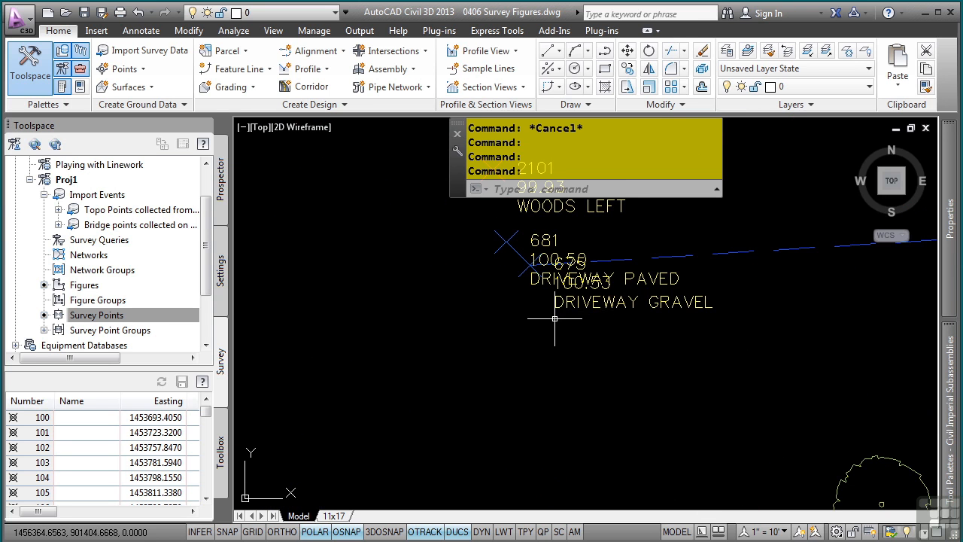
mouse_move(427, 324)
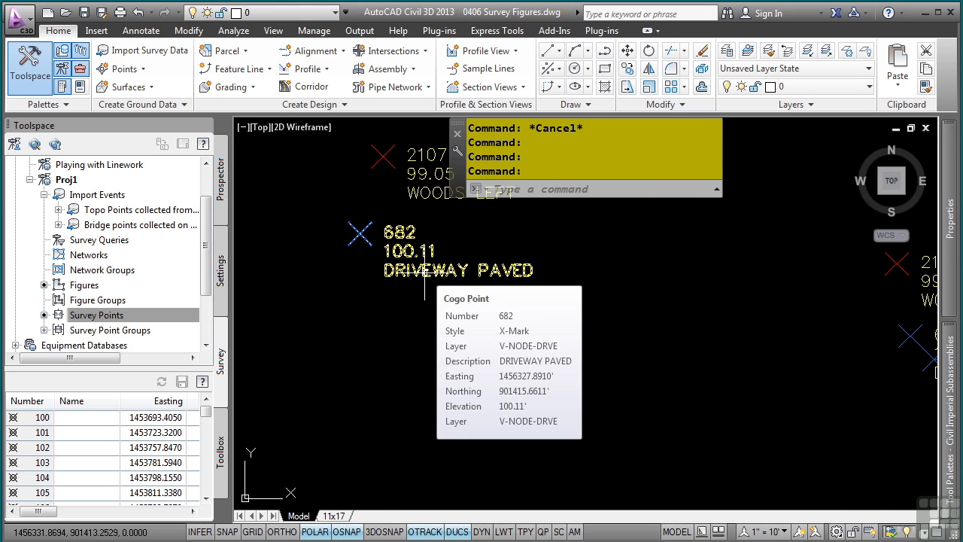
left_click(360, 232)
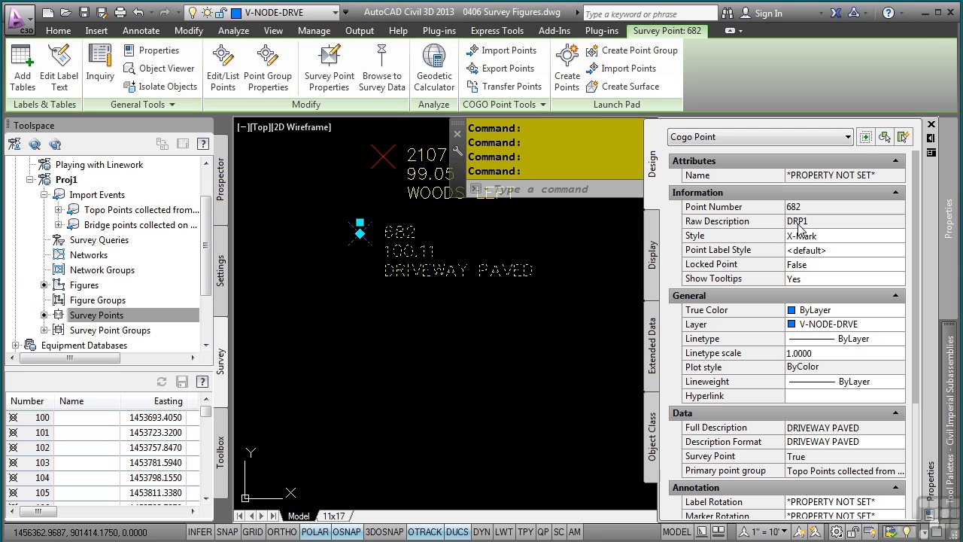
mouse_move(554, 340)
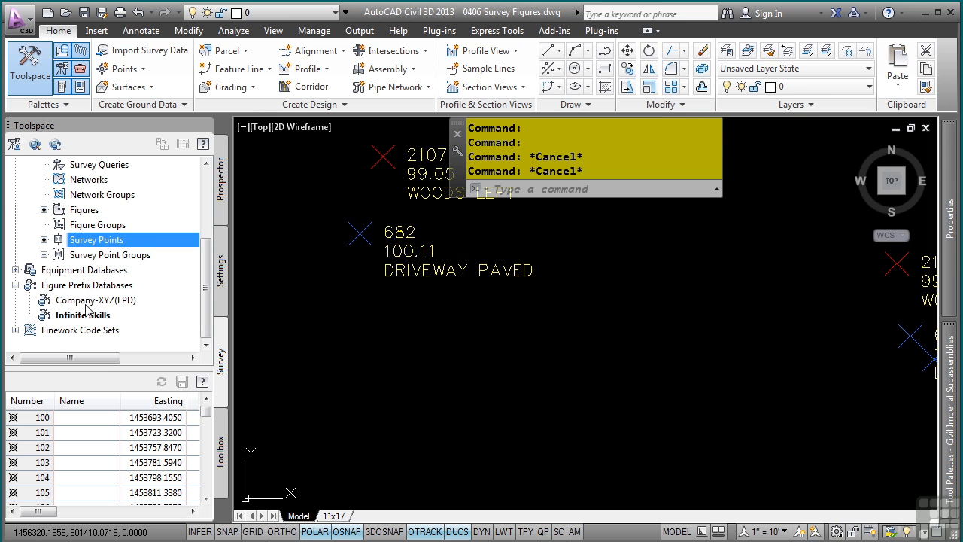
Open the Infinite Skills figure prefix database in the Figure Prefix Database Manager.
right_click(83, 314)
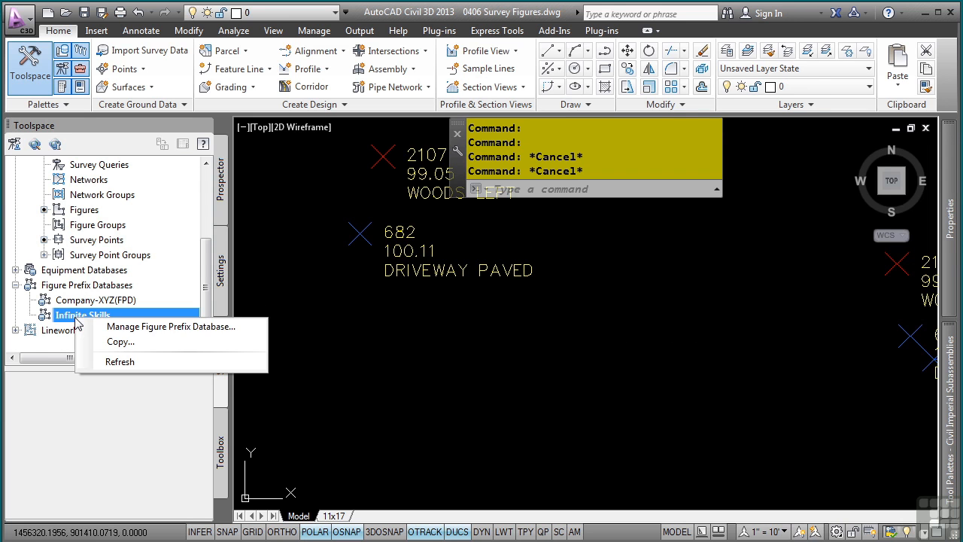
left_click(170, 325)
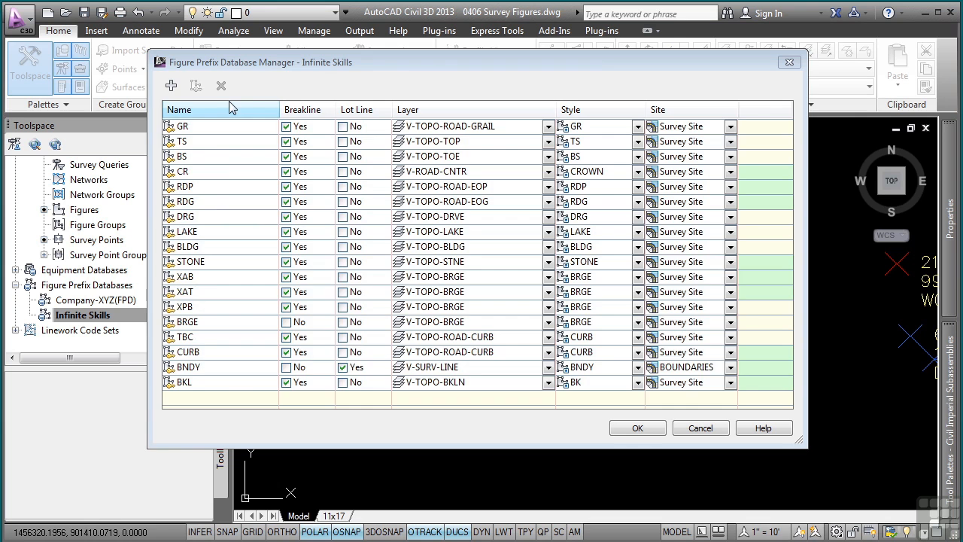
Copy the DRG prefix as DRP with style DRP on layer V-TOPO-DRVE and save the database.
left_click(179, 110)
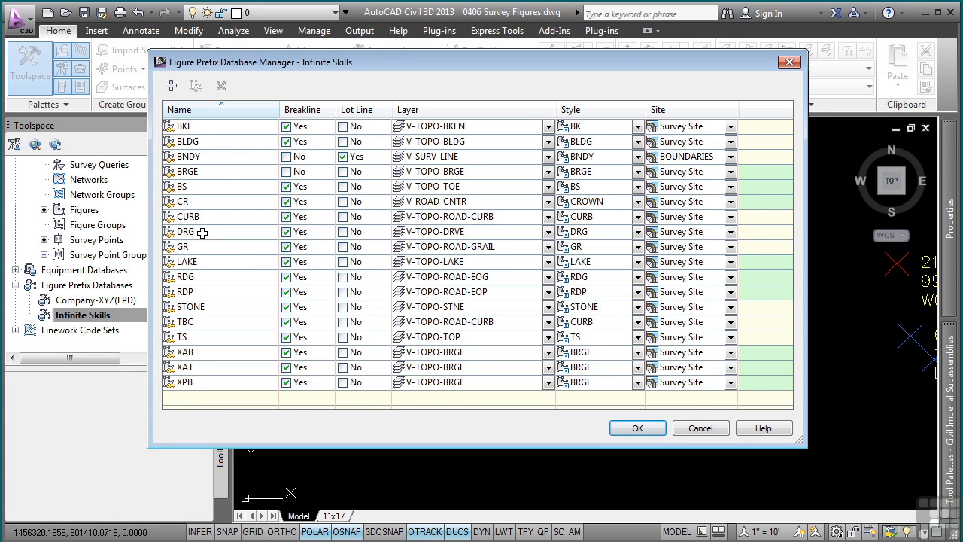
left_click(196, 84)
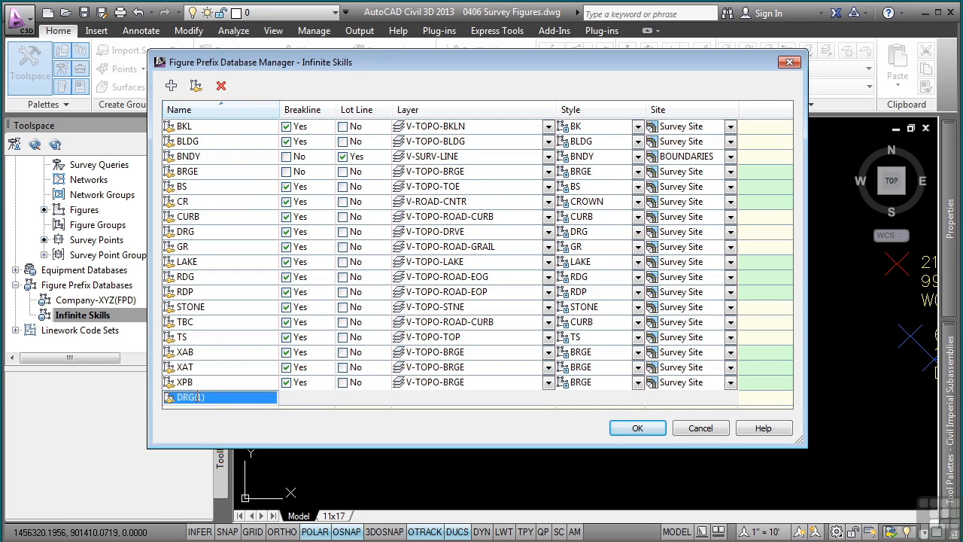
type("DRP")
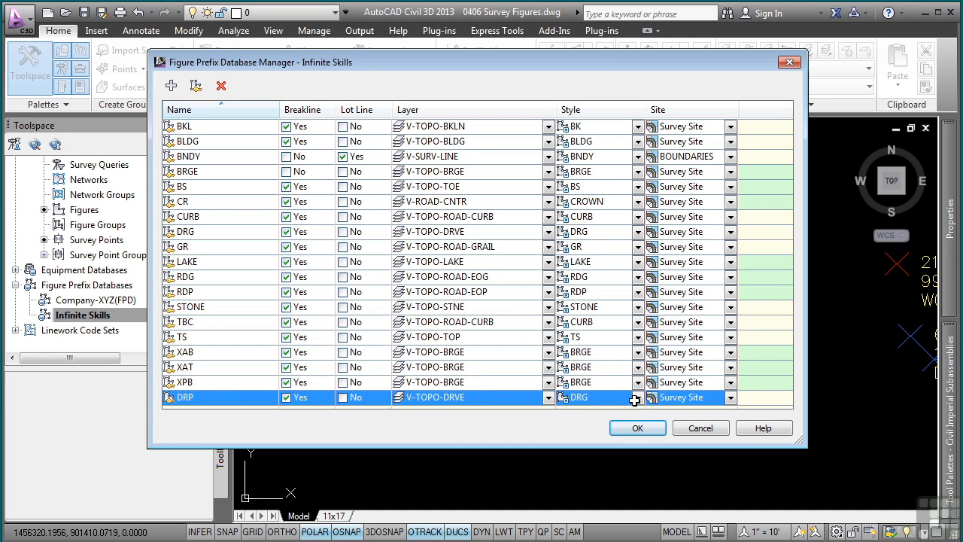
left_click(637, 397)
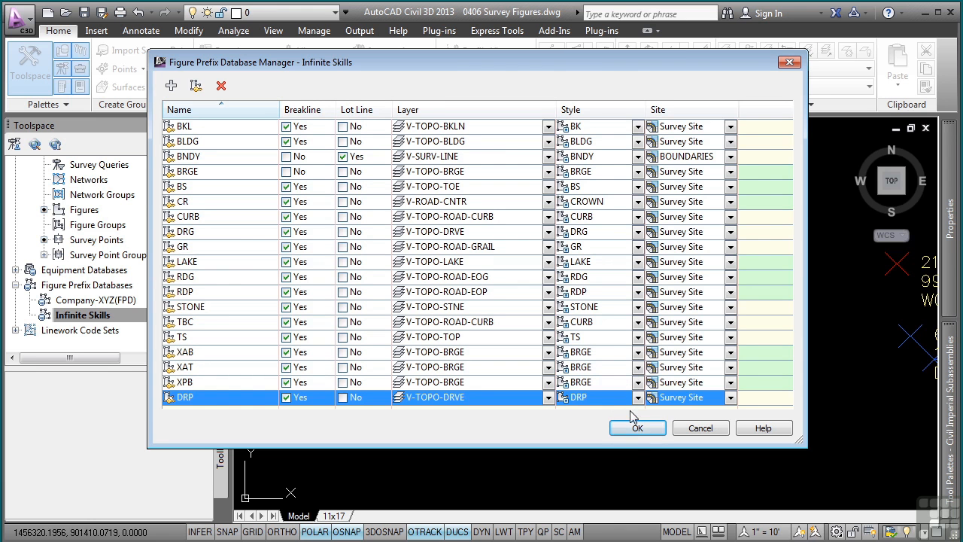
left_click(637, 428)
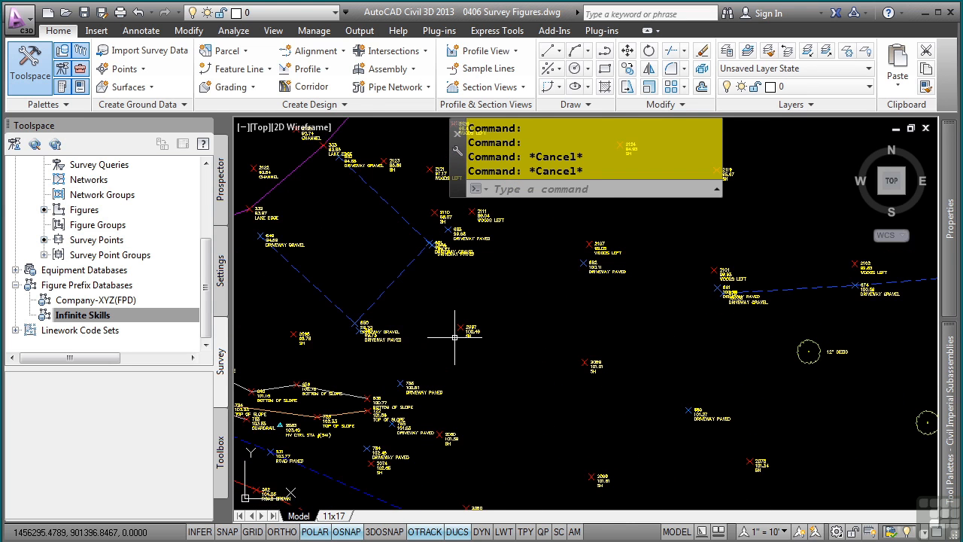
Select the Topo Points import event under Proj1 and bring up its options.
left_click(83, 315)
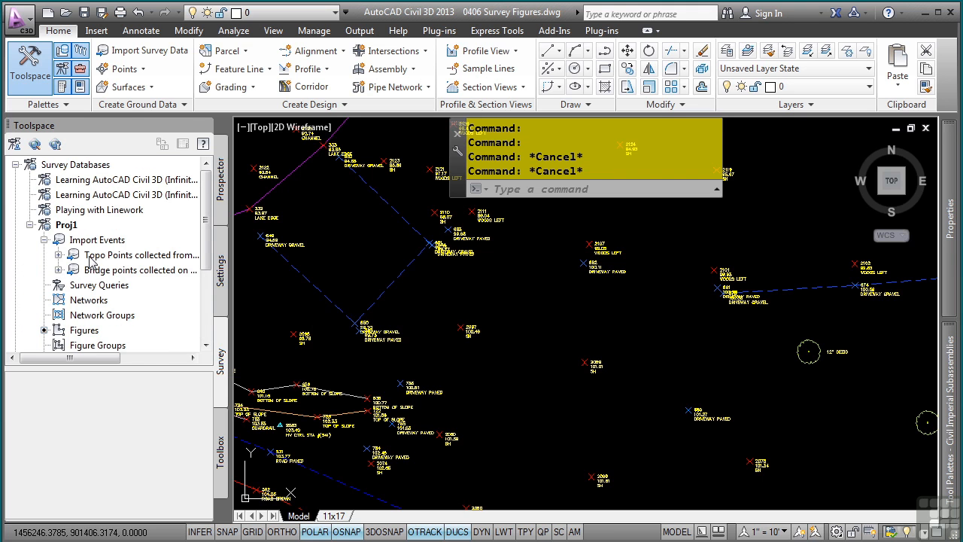
left_click(138, 256)
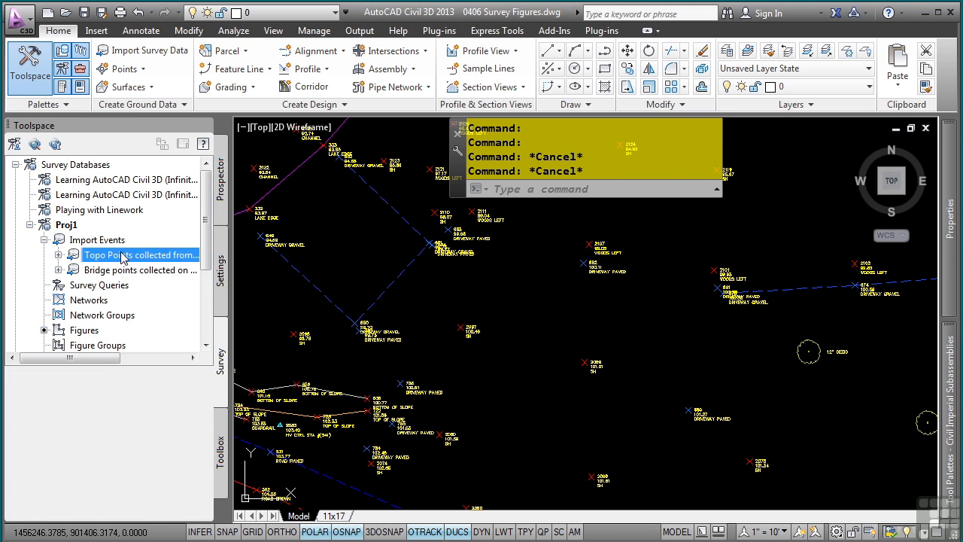
right_click(138, 256)
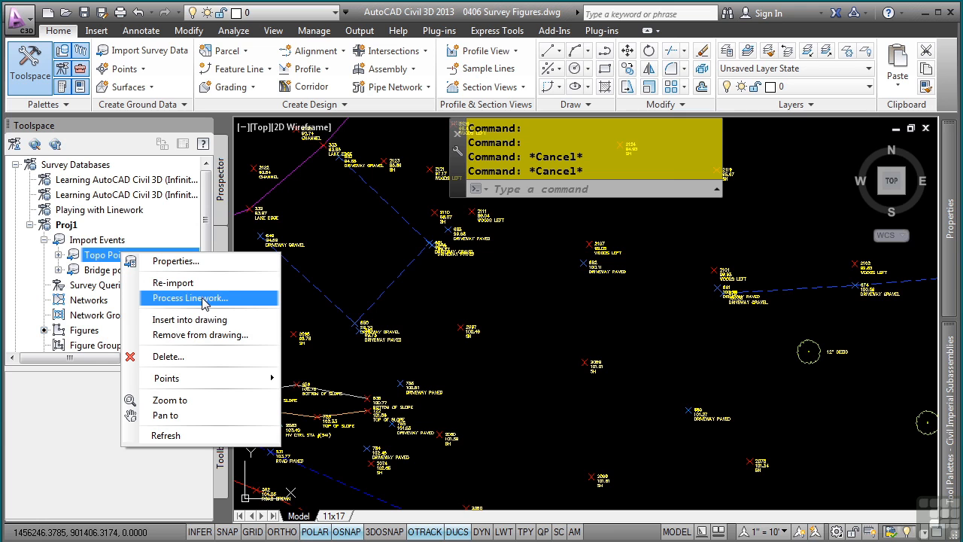
Process Linework with the Infinite Skills prefix database and Sample linework code set.
left_click(190, 298)
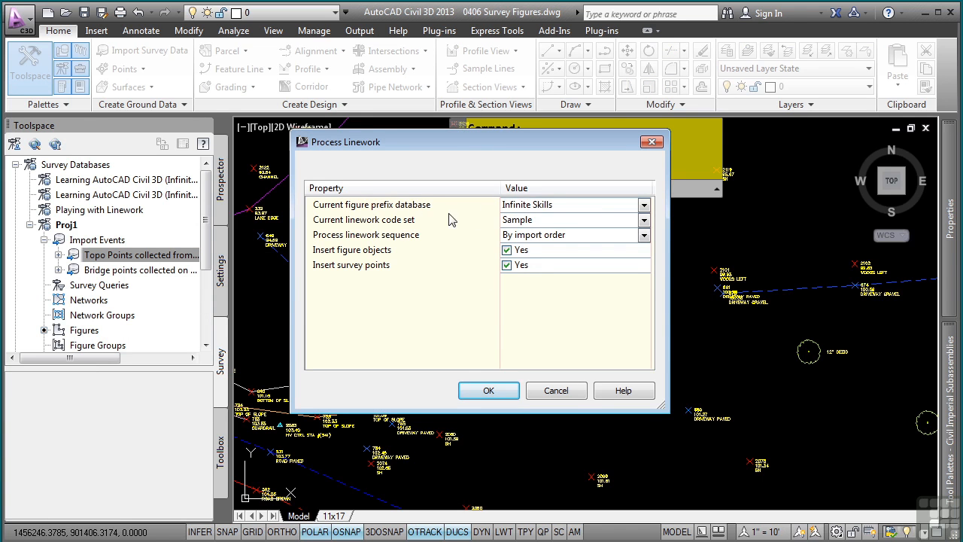
mouse_move(570, 233)
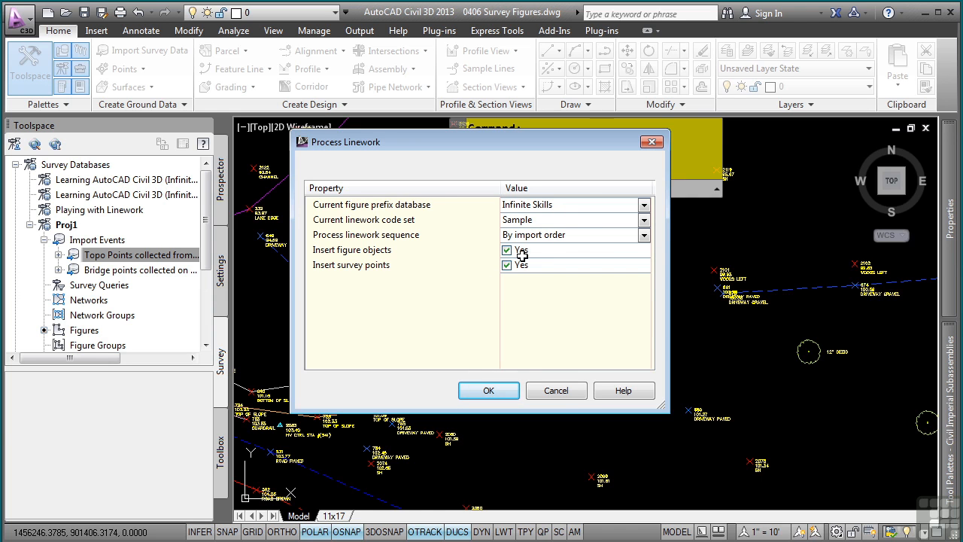
mouse_move(386, 264)
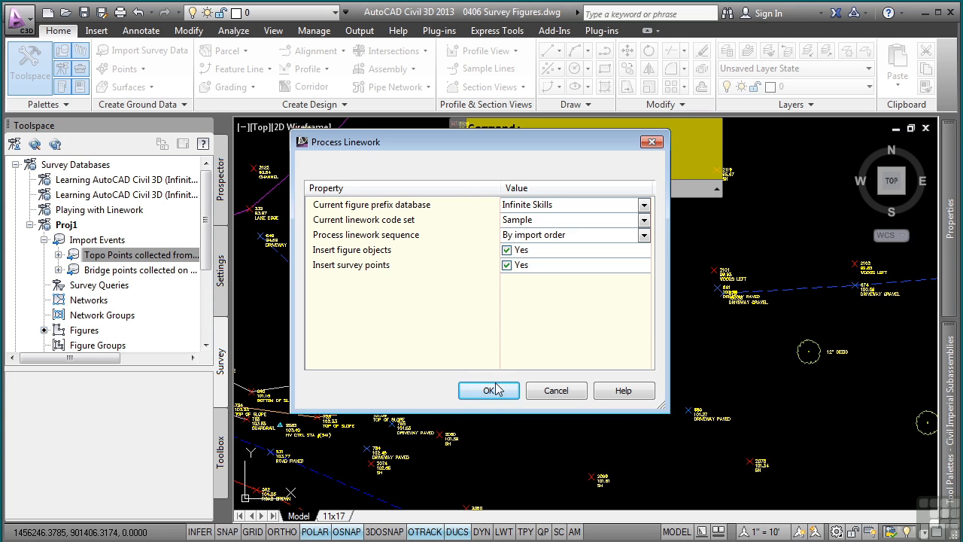
left_click(488, 390)
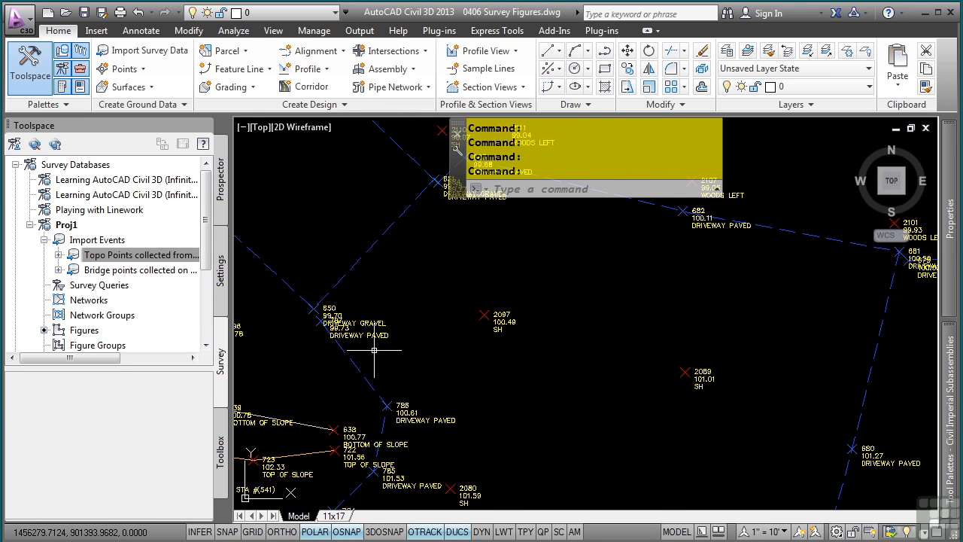
mouse_move(365, 363)
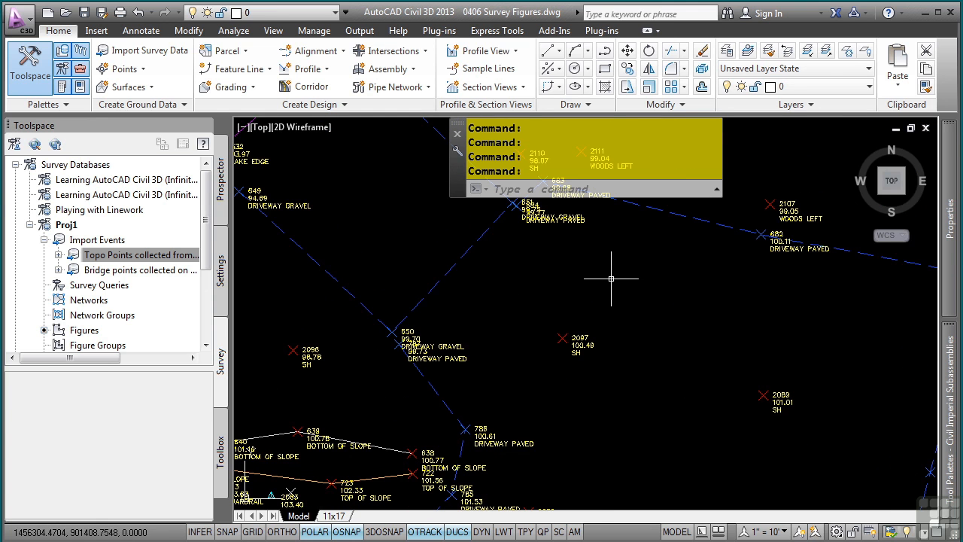
mouse_move(463, 377)
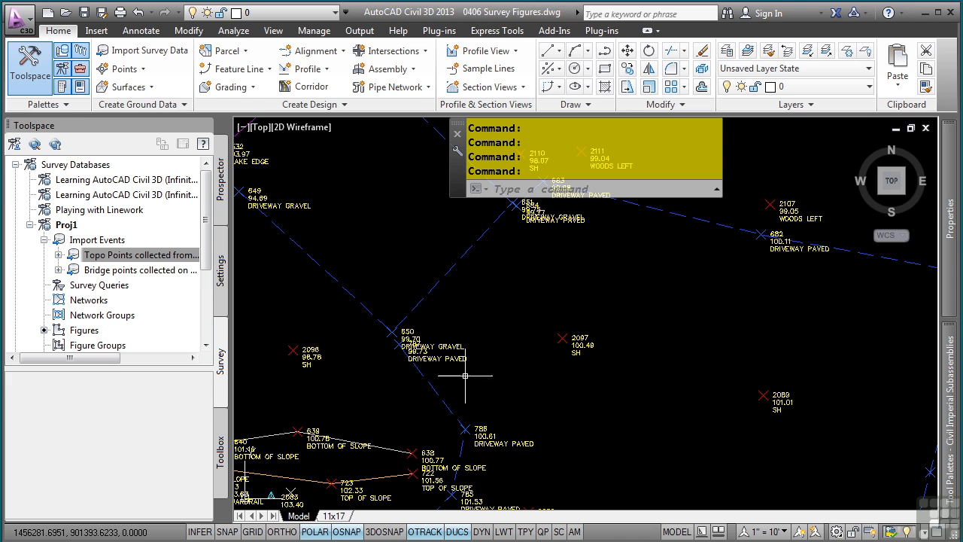
Select driveway figure DRP2 and insert a new PI at the picked point with Edit Geometry.
left_click(443, 376)
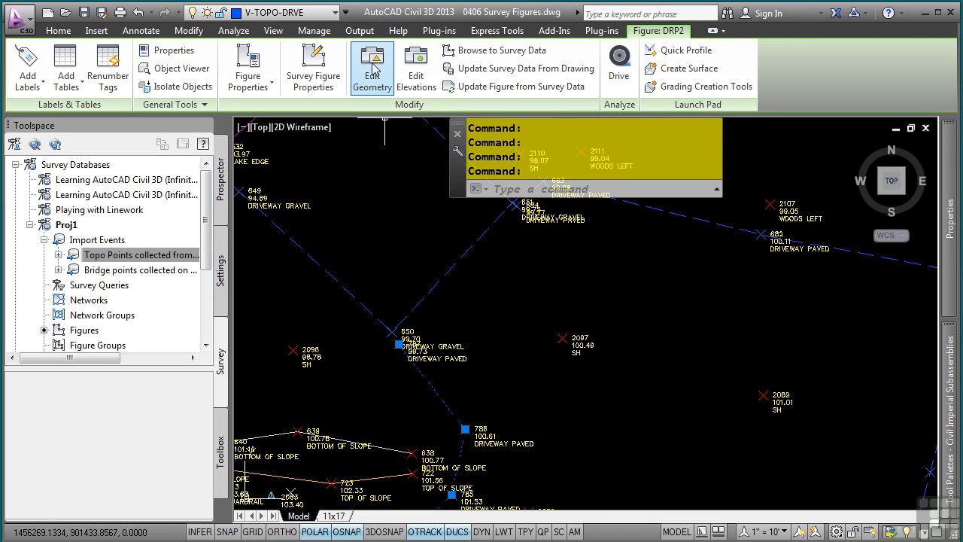
left_click(372, 66)
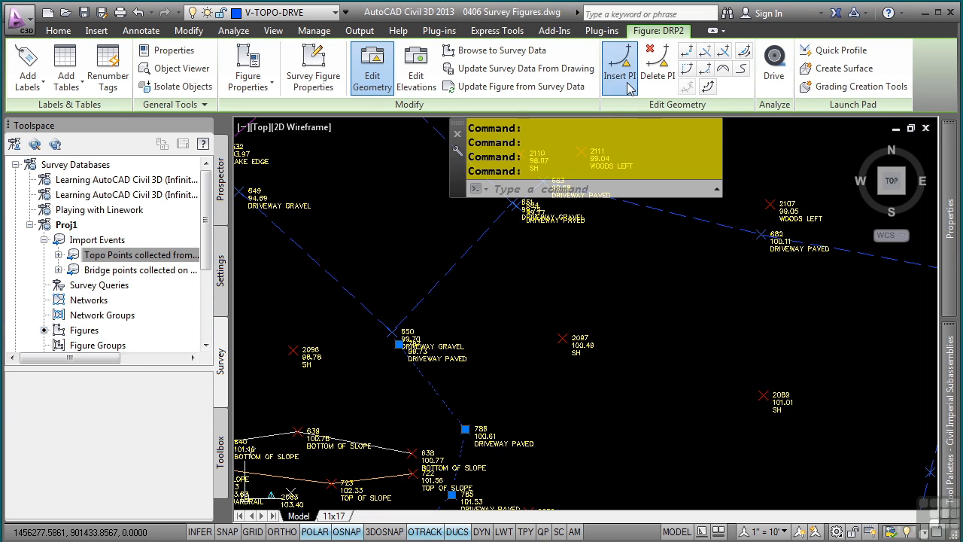
left_click(620, 66)
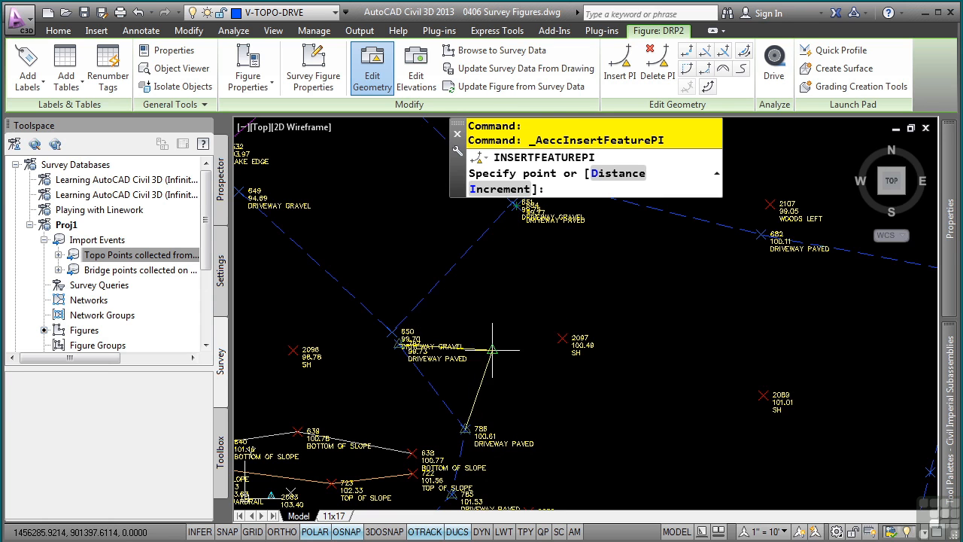
left_click(491, 349)
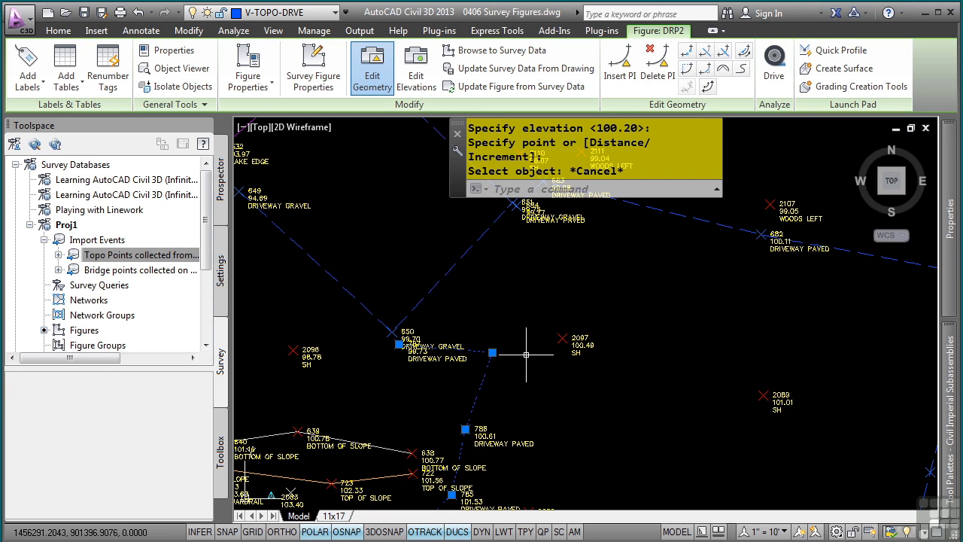
mouse_move(438, 316)
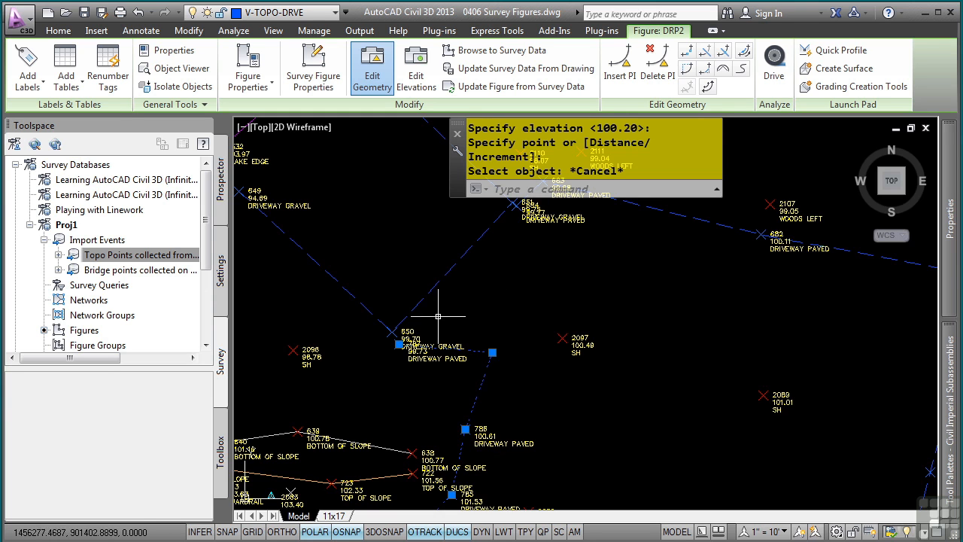
mouse_move(399, 345)
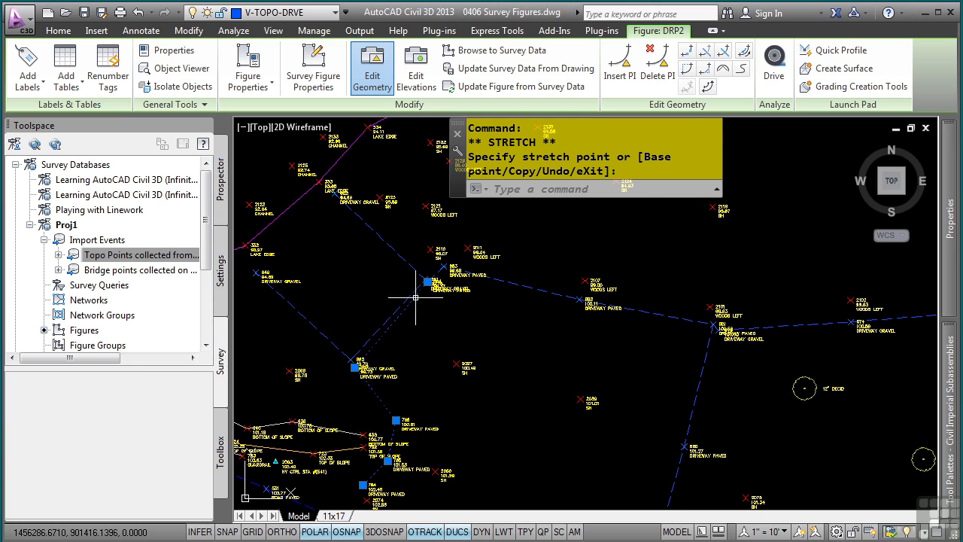
mouse_move(414, 343)
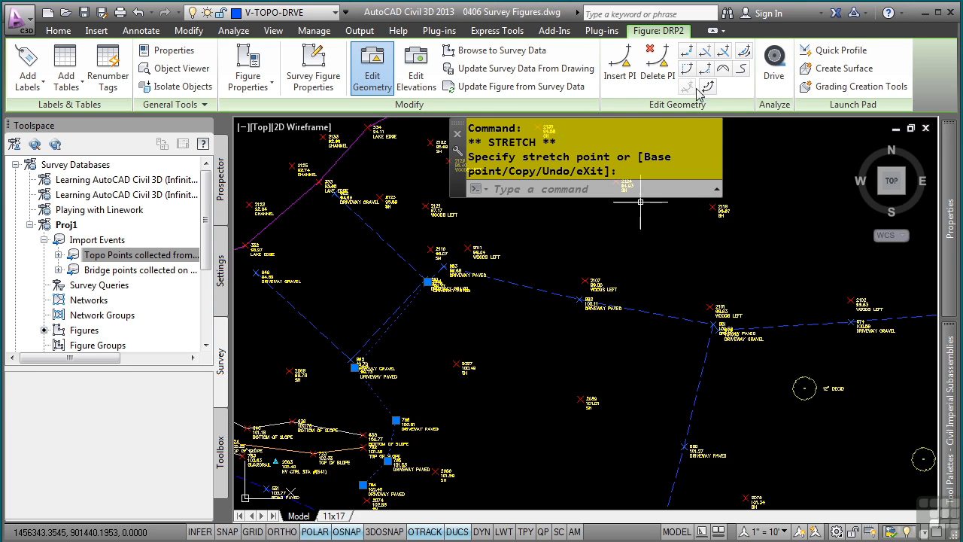
mouse_move(724, 50)
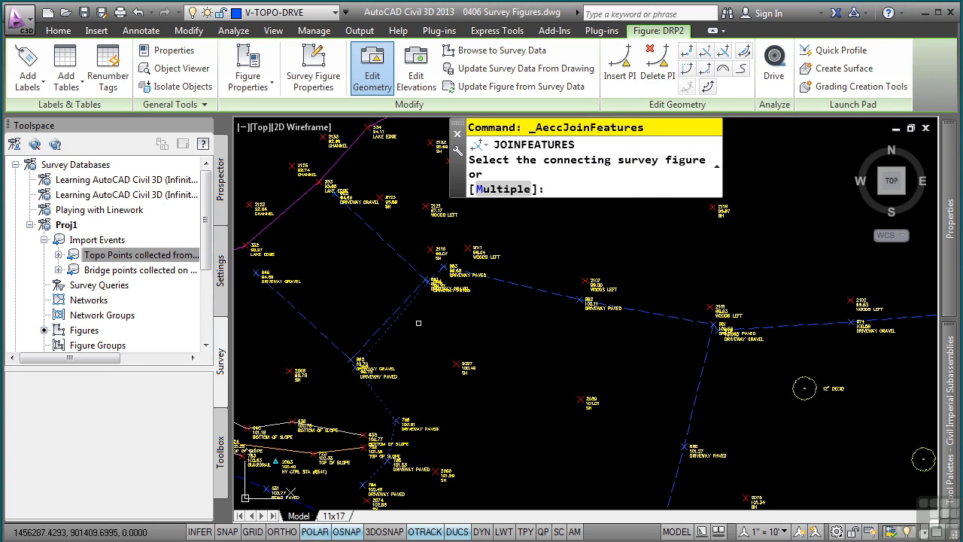
mouse_move(636, 160)
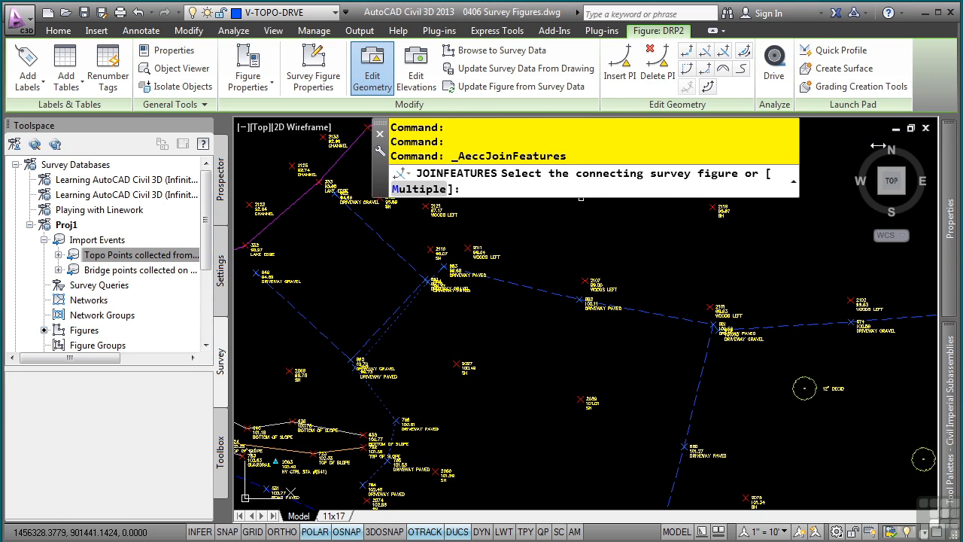
mouse_move(528, 292)
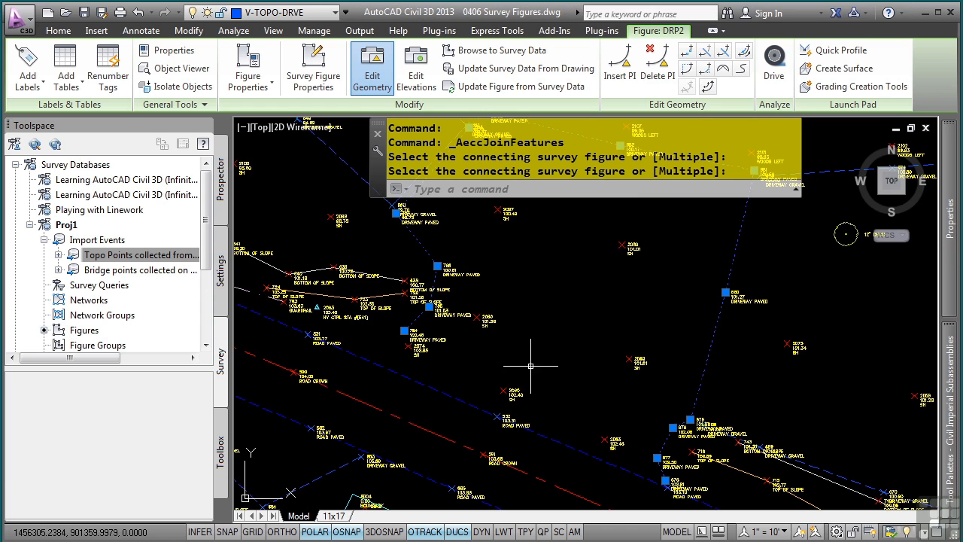
mouse_move(534, 298)
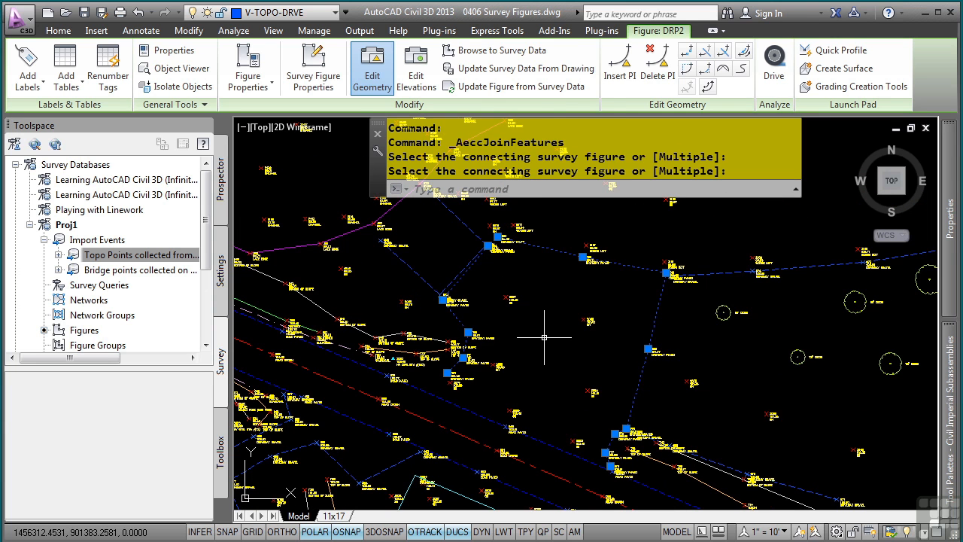
Push figure DRP2's drawing edits to the survey database via Update Survey Data from Drawing.
right_click(543, 337)
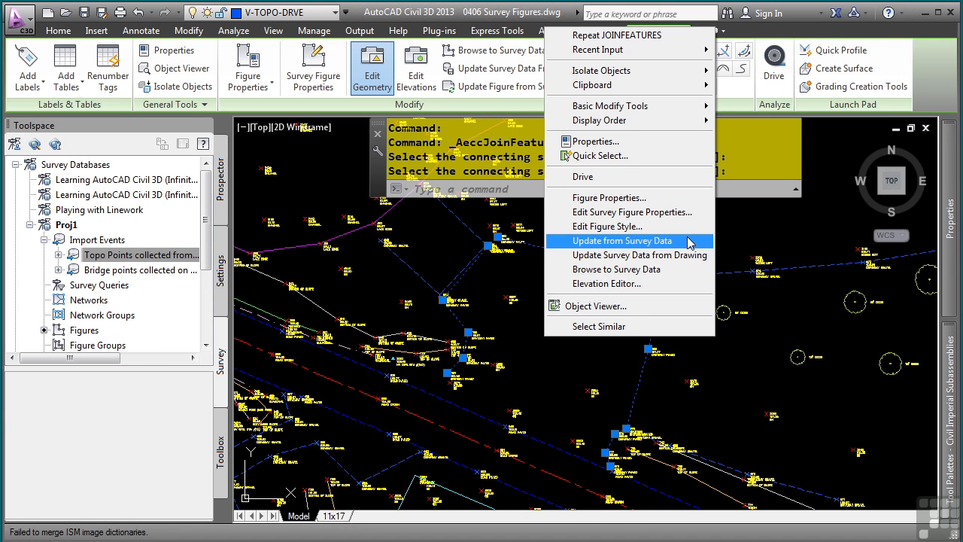
mouse_move(642, 256)
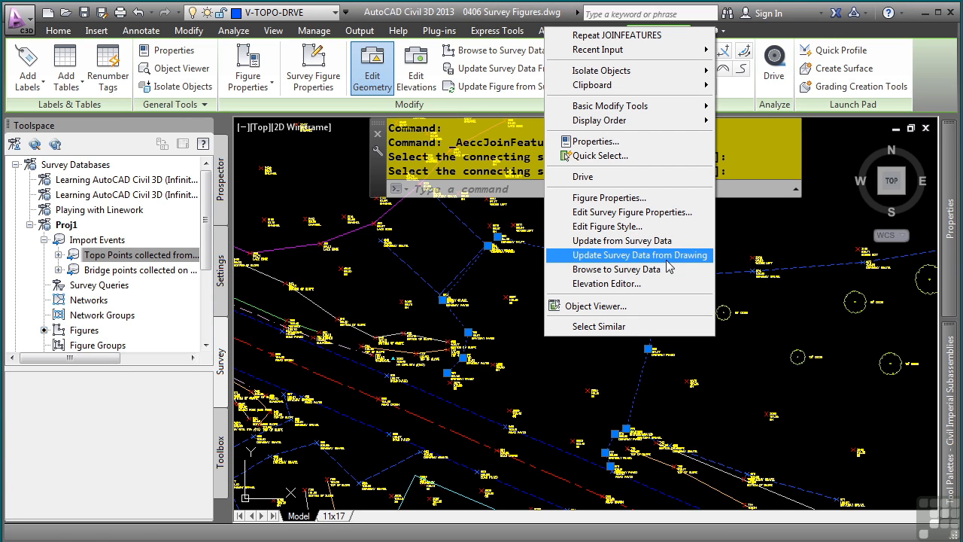
mouse_move(622, 241)
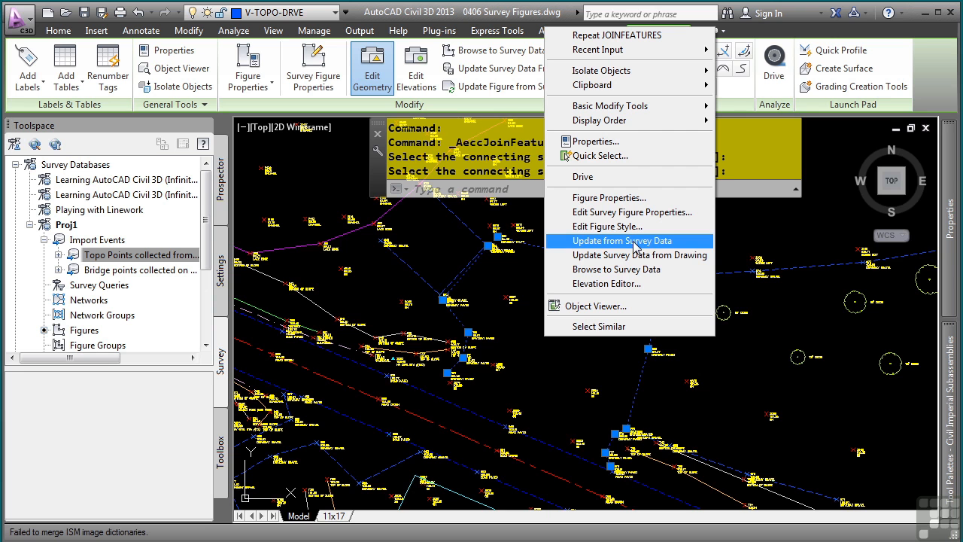
mouse_move(629, 256)
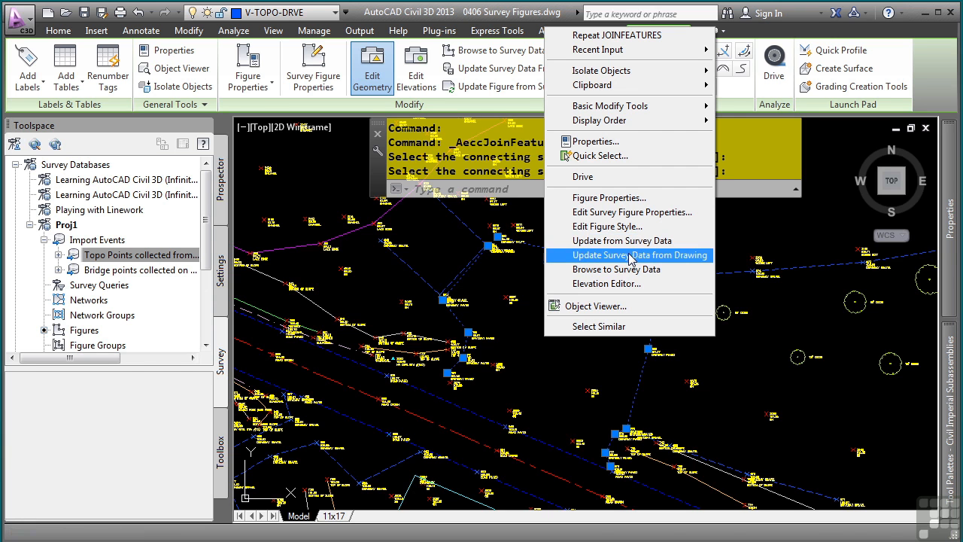
left_click(640, 255)
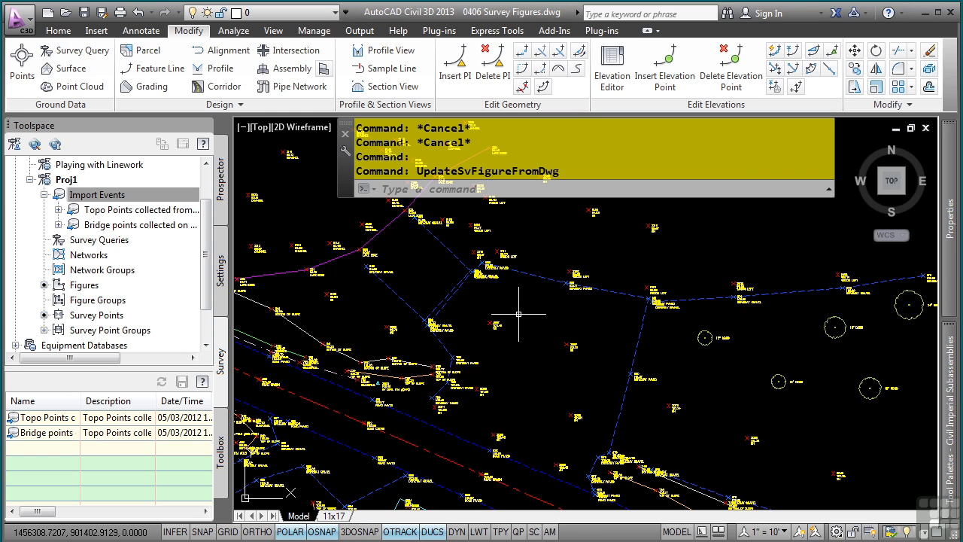
mouse_move(530, 292)
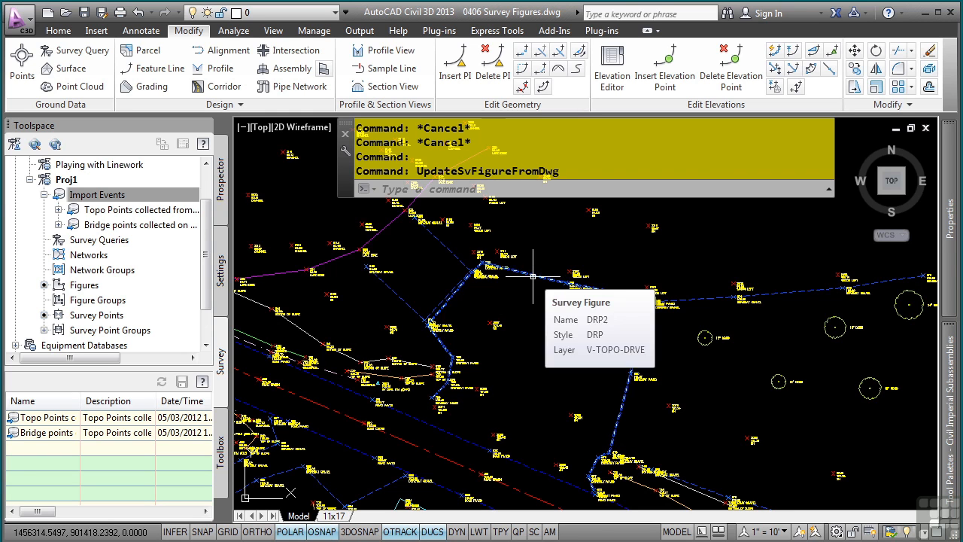
left_click(512, 274)
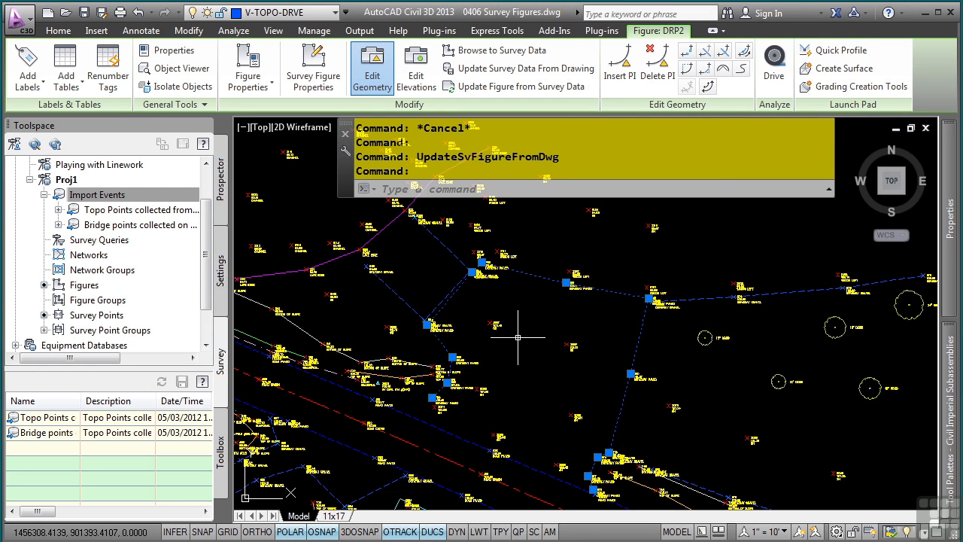
Browse to DRP2 in the survey database, expand Proj1's Figures list and bring up the driveway figure's actions.
right_click(518, 337)
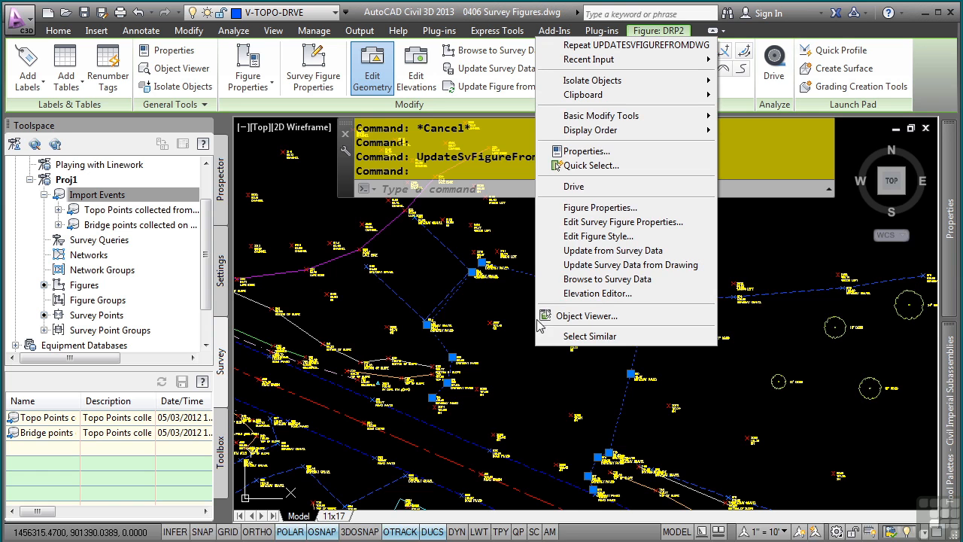
left_click(557, 286)
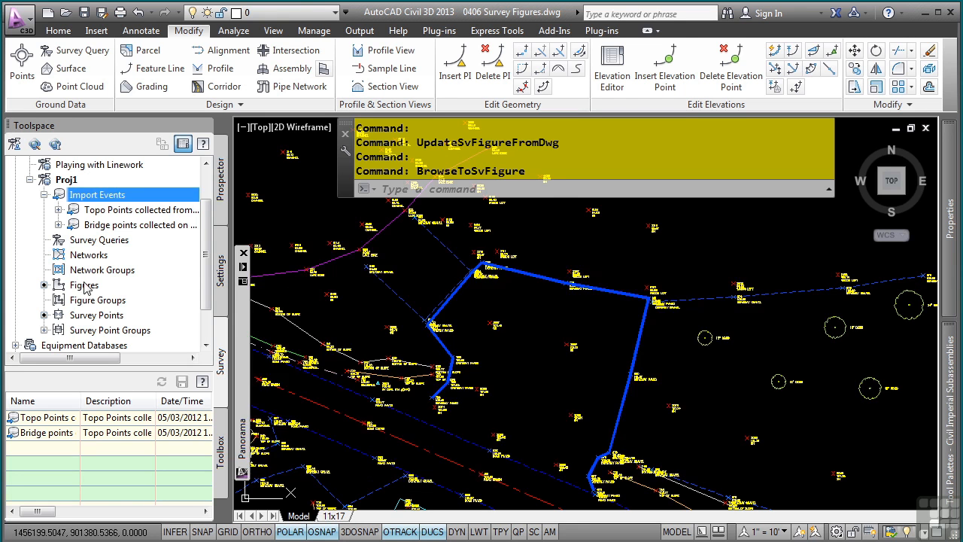
left_click(84, 284)
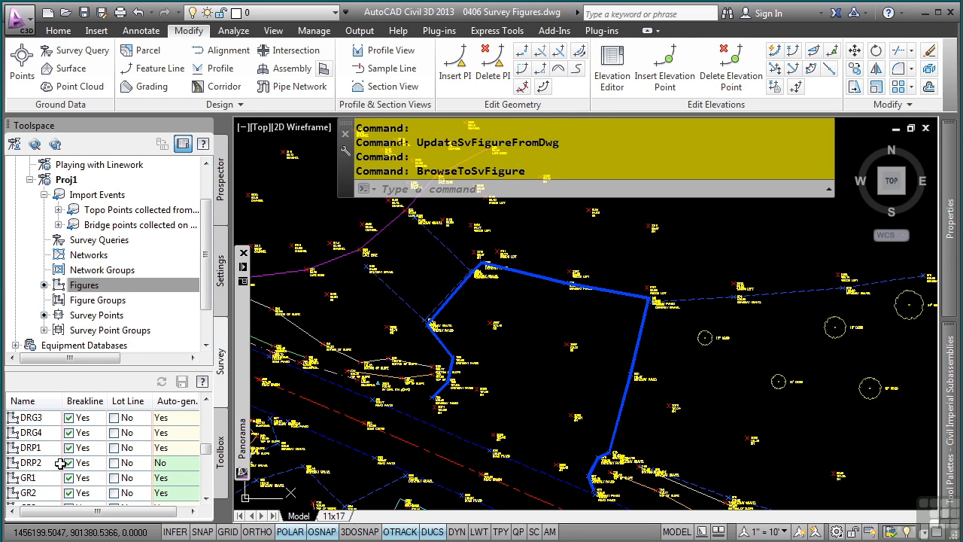
left_click(30, 448)
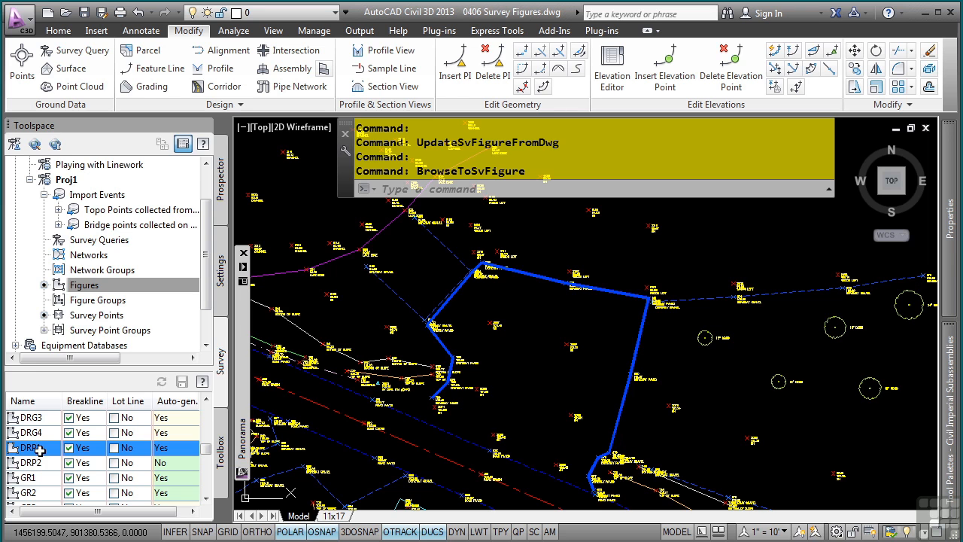
right_click(30, 448)
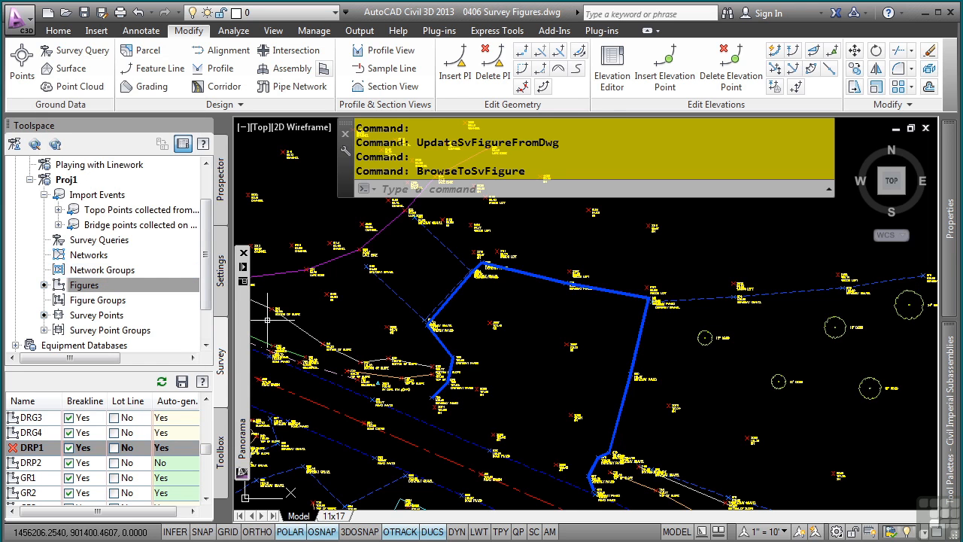
mouse_move(182, 382)
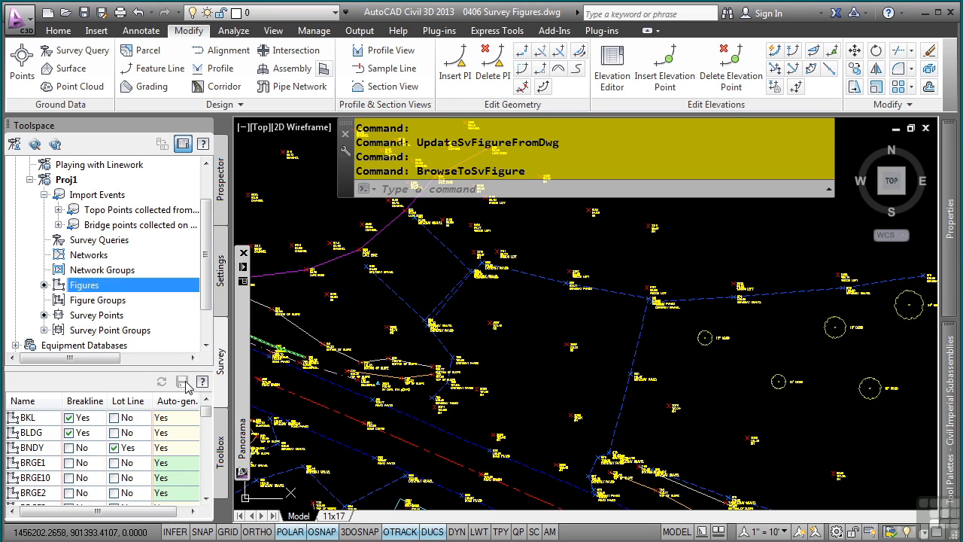
mouse_move(489, 328)
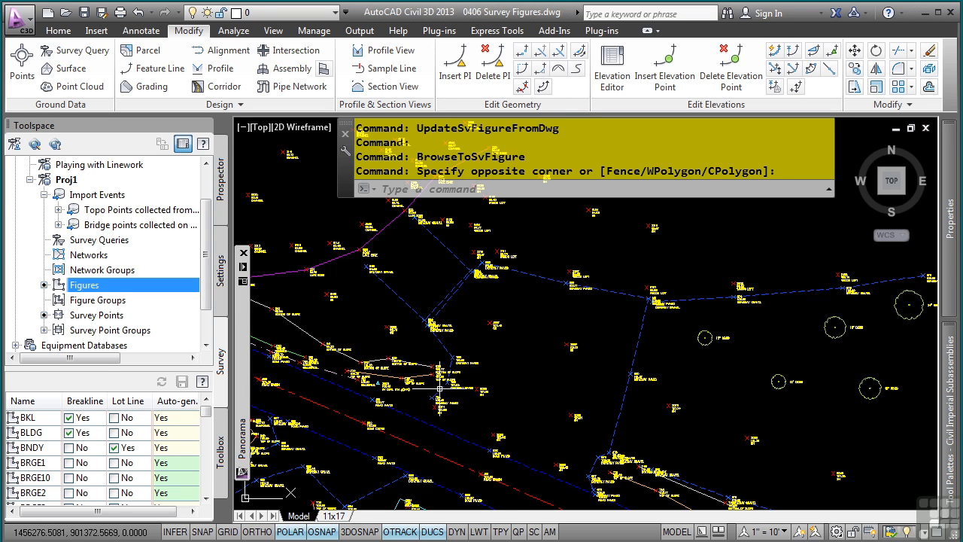
mouse_move(538, 279)
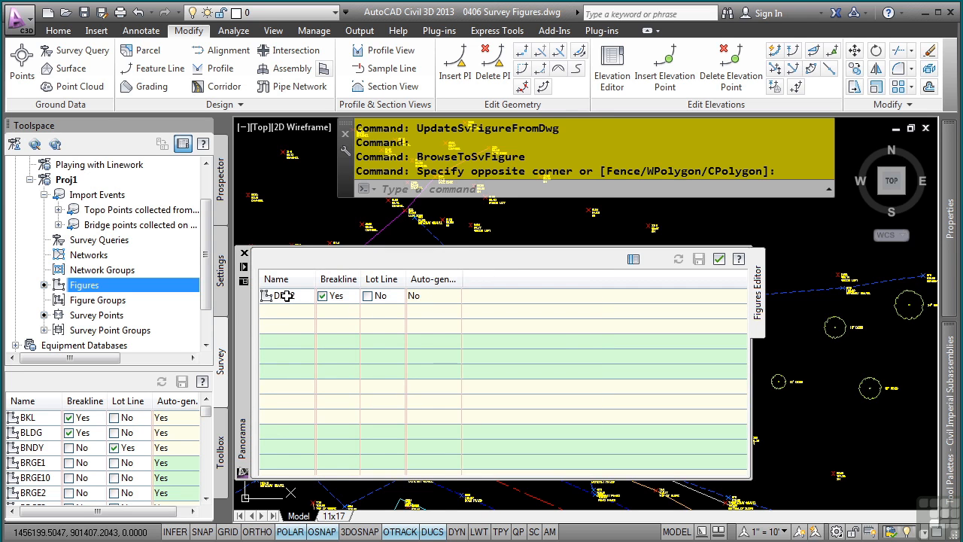
Mark figure DRP2 as Closed in Figure Properties, giving it a length of about 300.15.
right_click(284, 295)
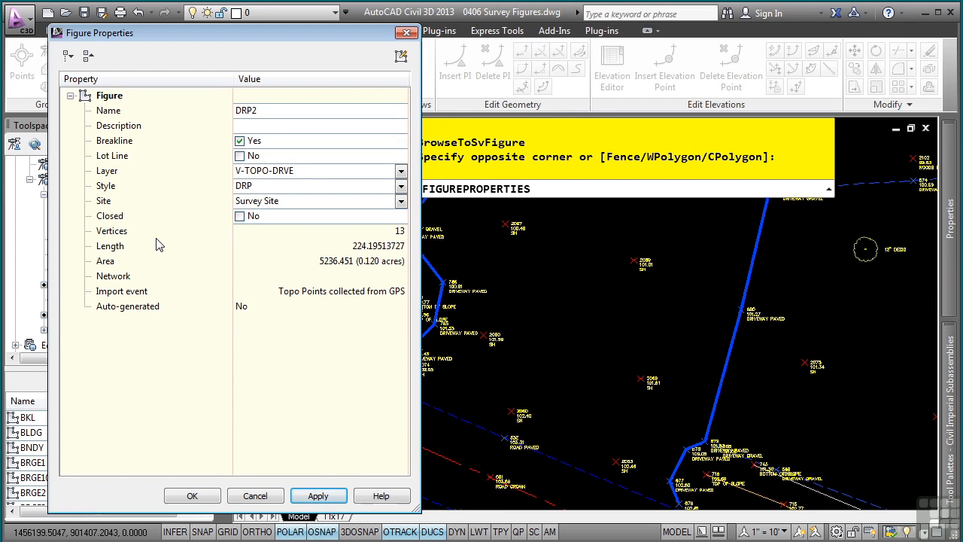
left_click(241, 217)
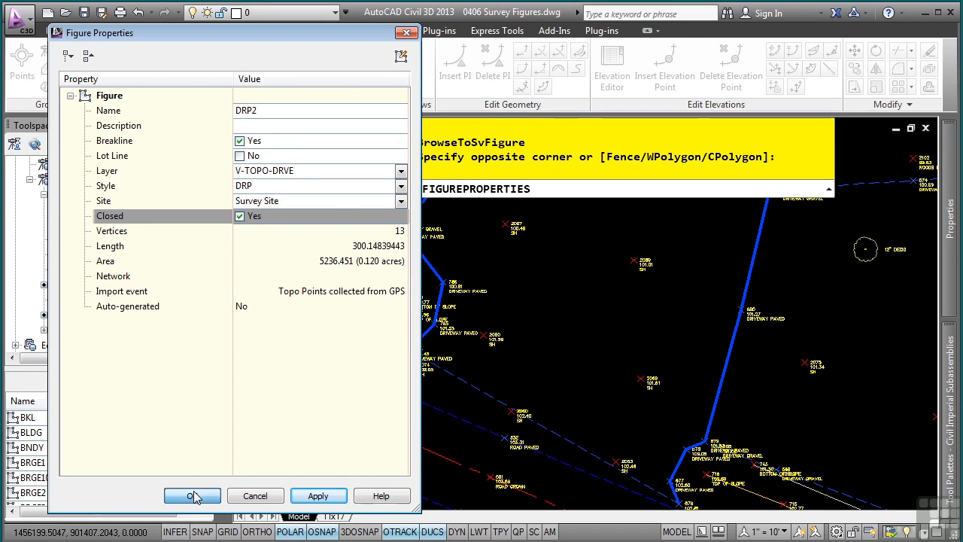
left_click(193, 495)
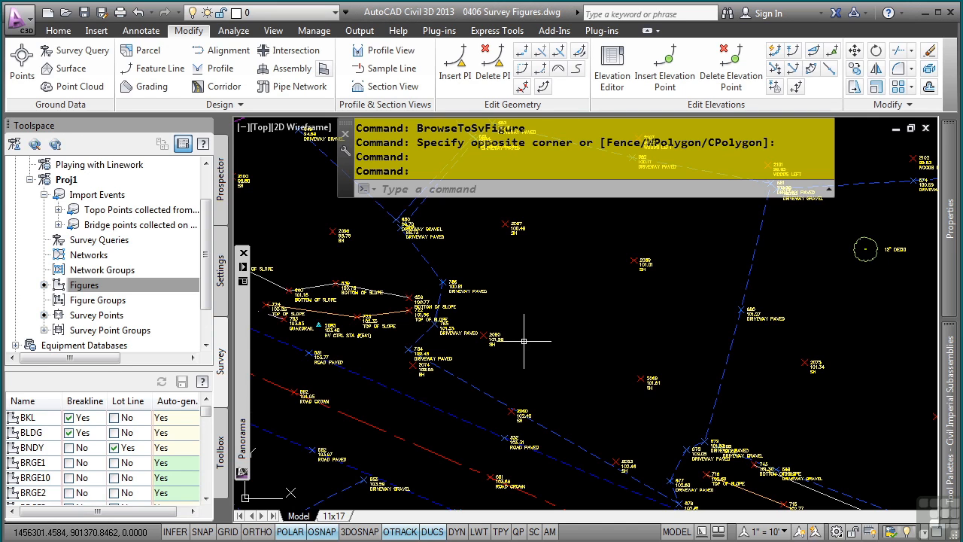
mouse_move(535, 328)
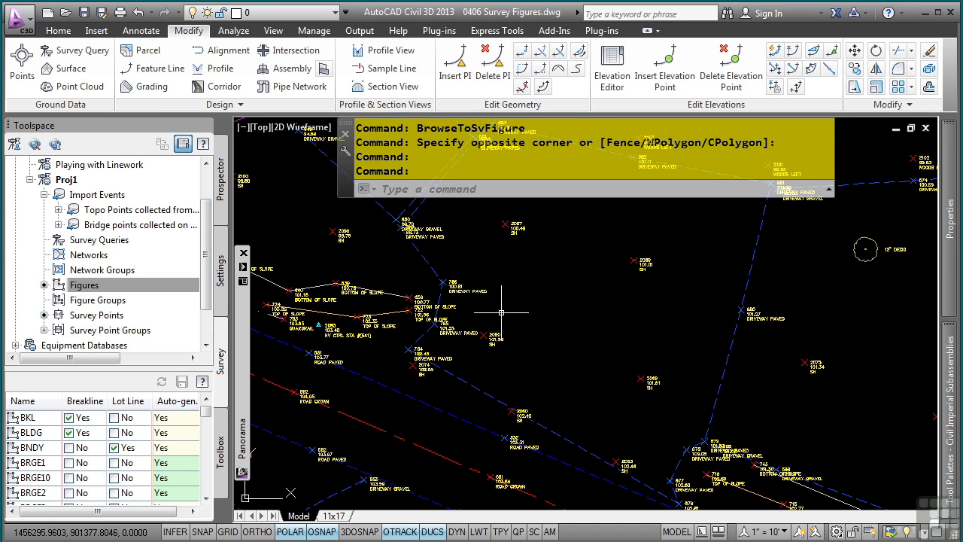
Cancel the pending command and show the Topo Points import event's actions, including re-import.
key("Escape")
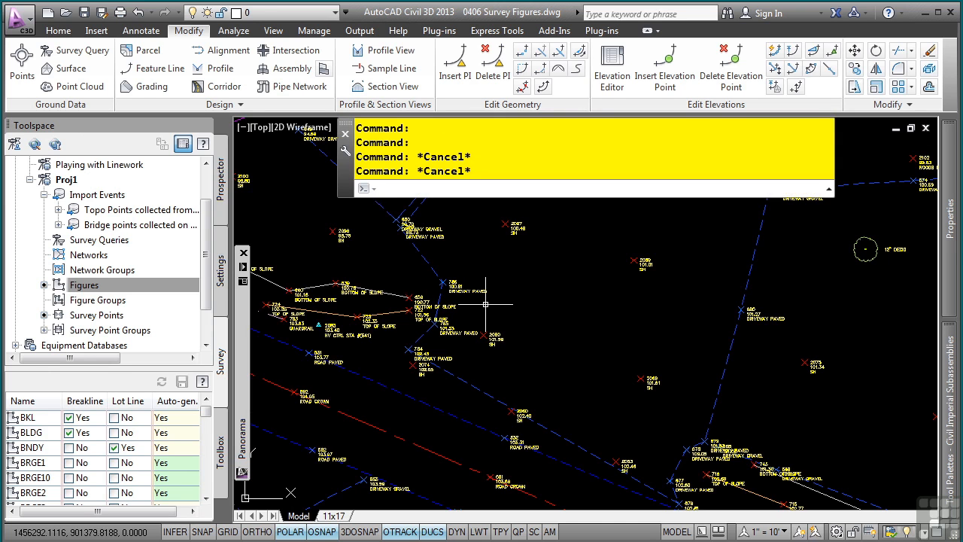
left_click(84, 284)
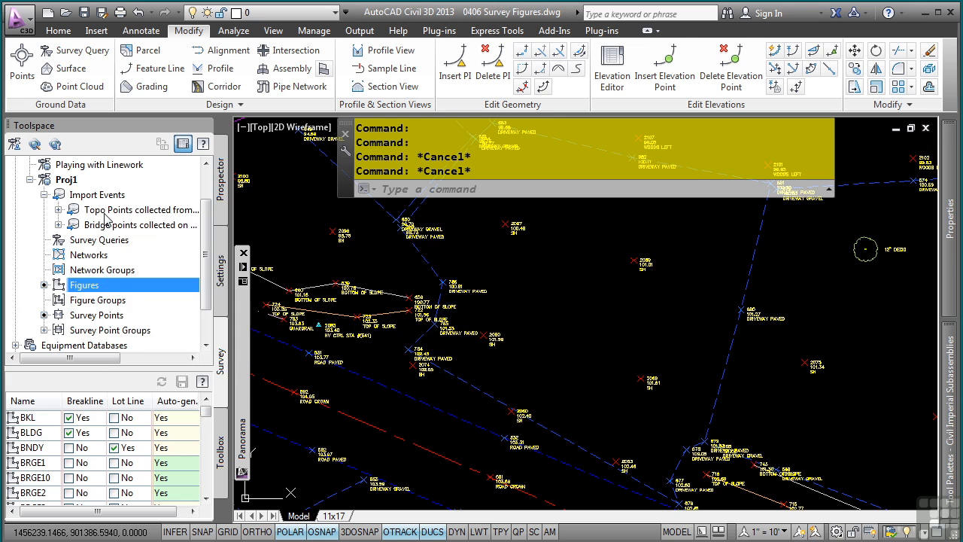
right_click(138, 209)
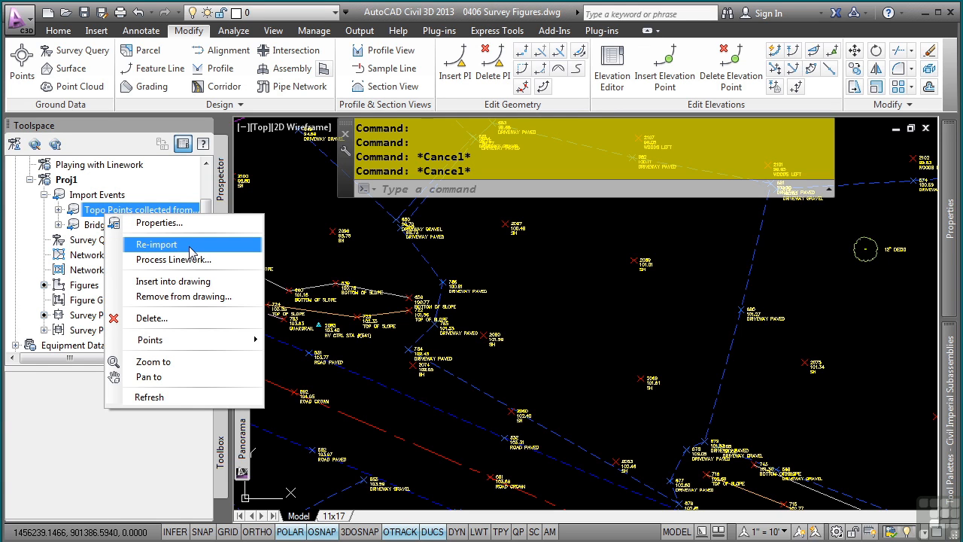
mouse_move(84, 295)
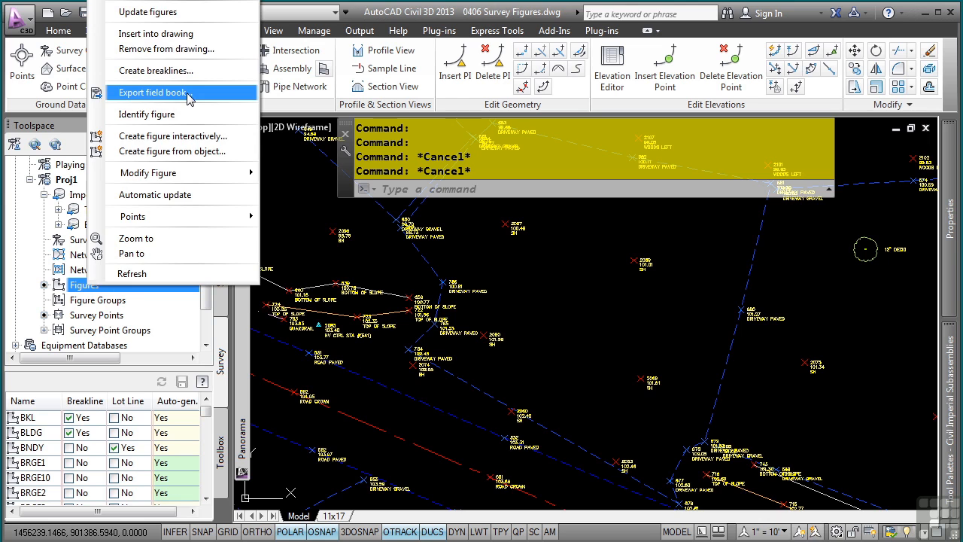
mouse_move(304, 261)
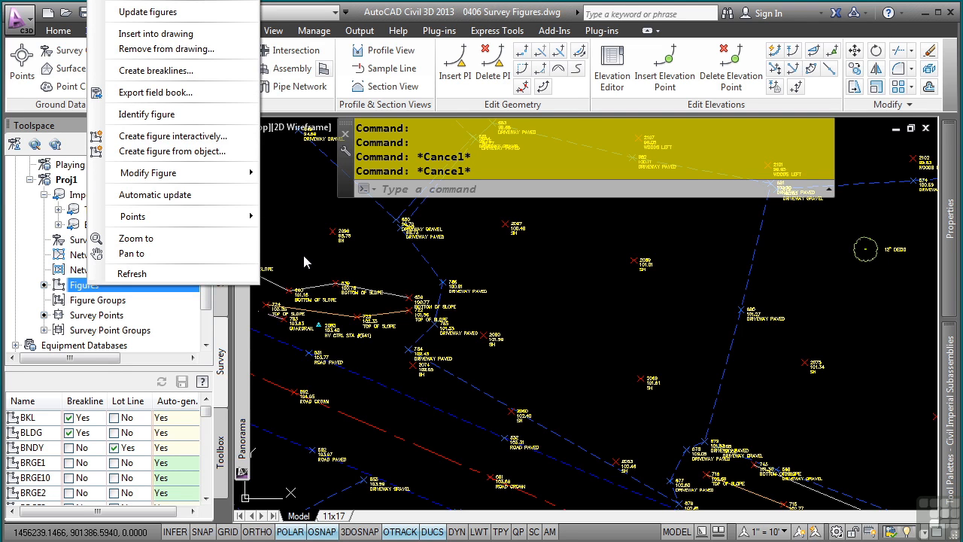